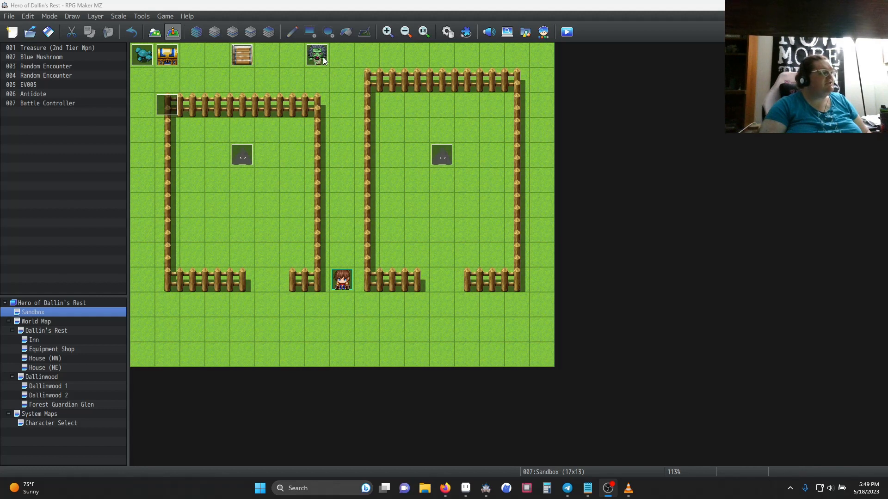
# - Review the goblin event EV005's trigger options without changing the trigger
pyautogui.doubleClick(316, 55)
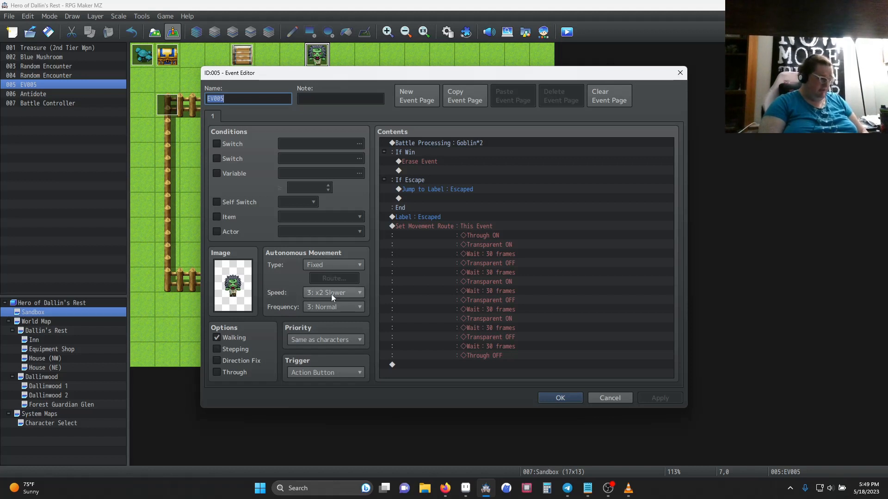
pyautogui.moveTo(322, 339)
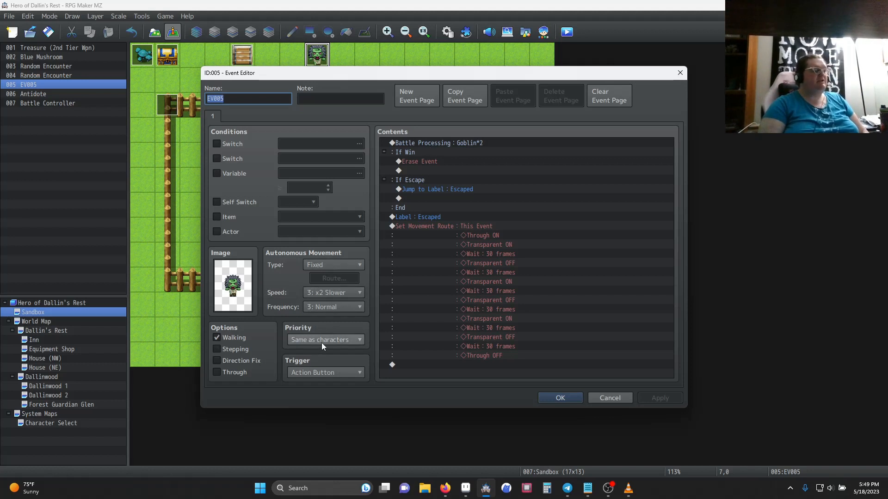
pyautogui.moveTo(325, 373)
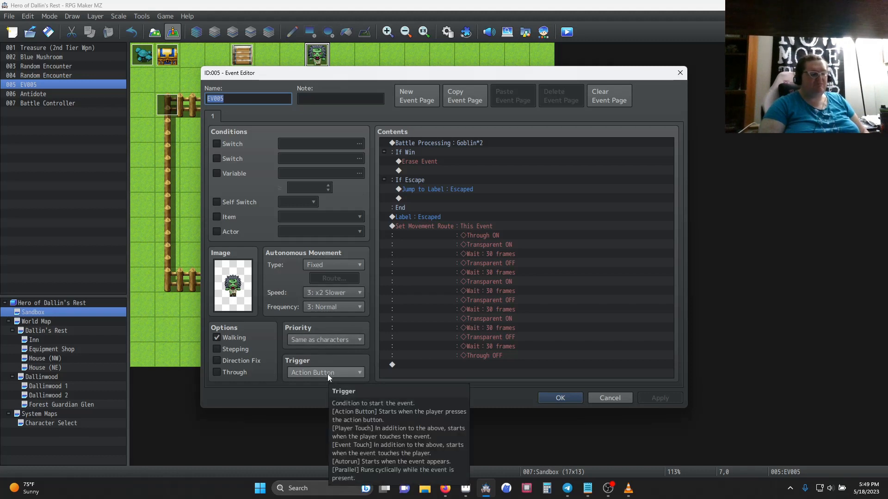
pyautogui.click(325, 371)
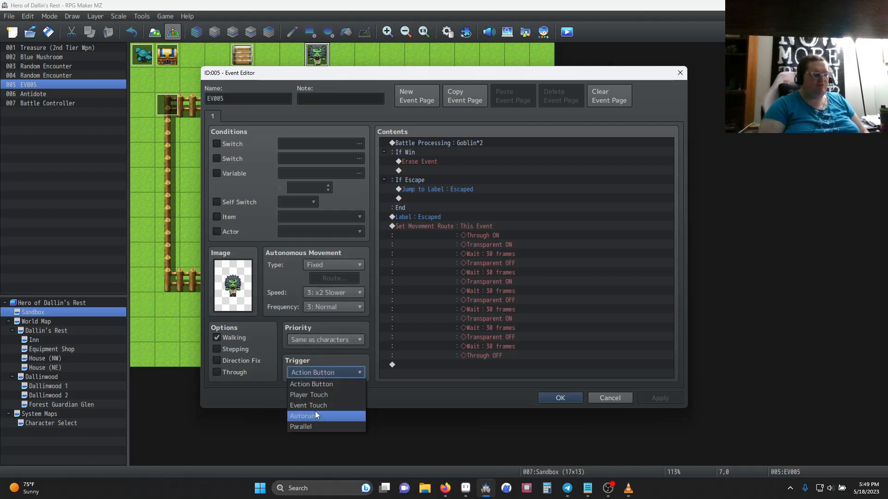
pyautogui.moveTo(308, 406)
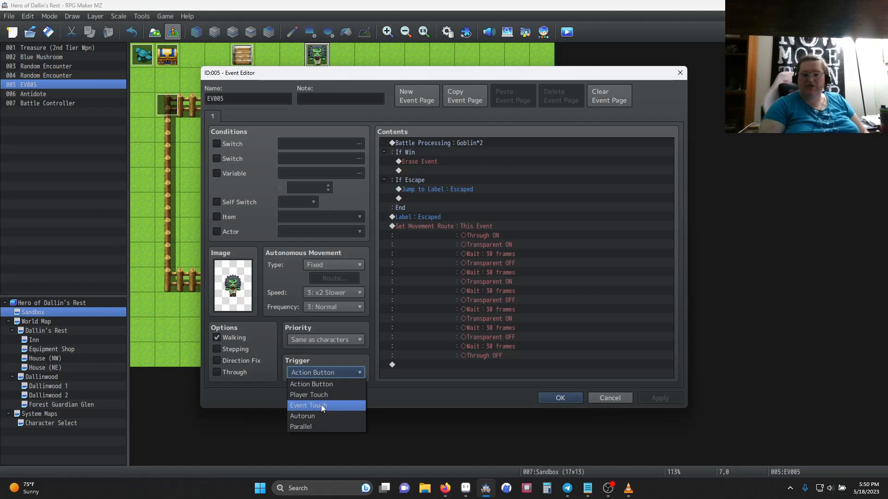
pyautogui.moveTo(322, 406)
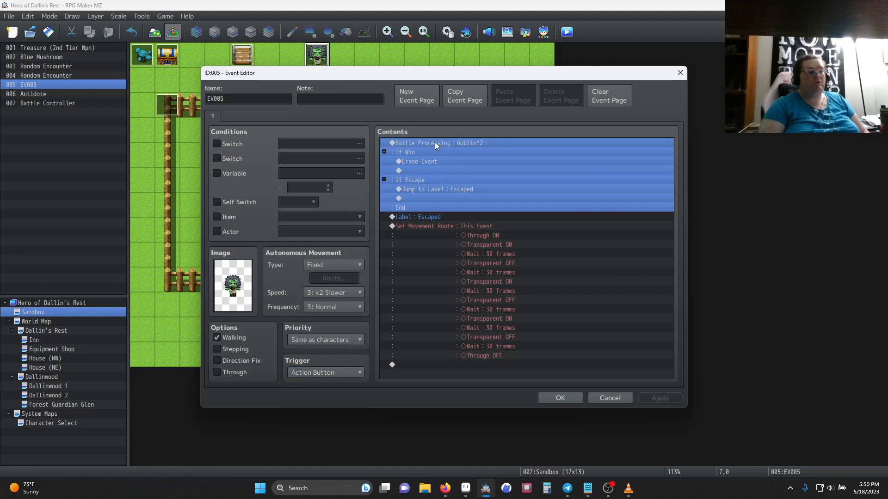
pyautogui.doubleClick(434, 143)
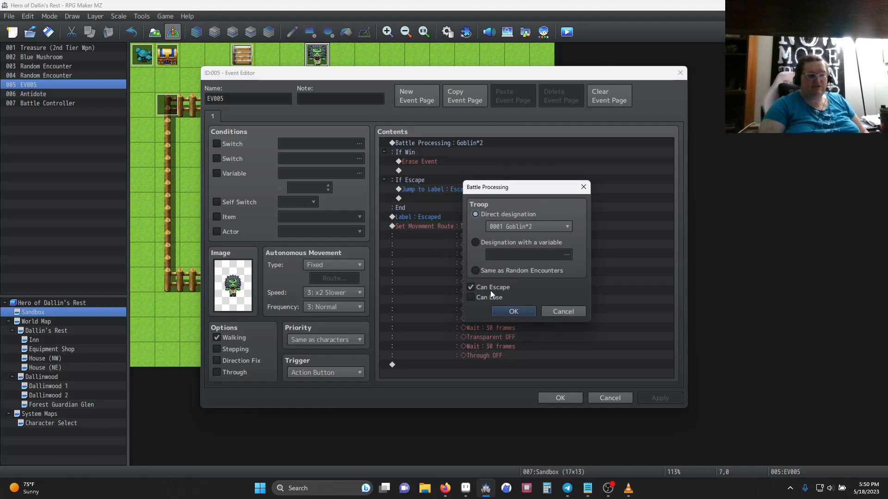
pyautogui.click(513, 312)
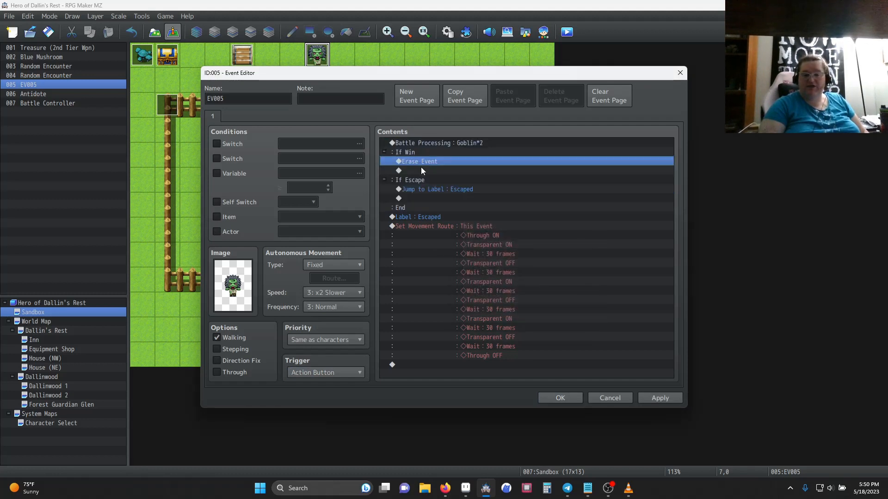
pyautogui.moveTo(448, 179)
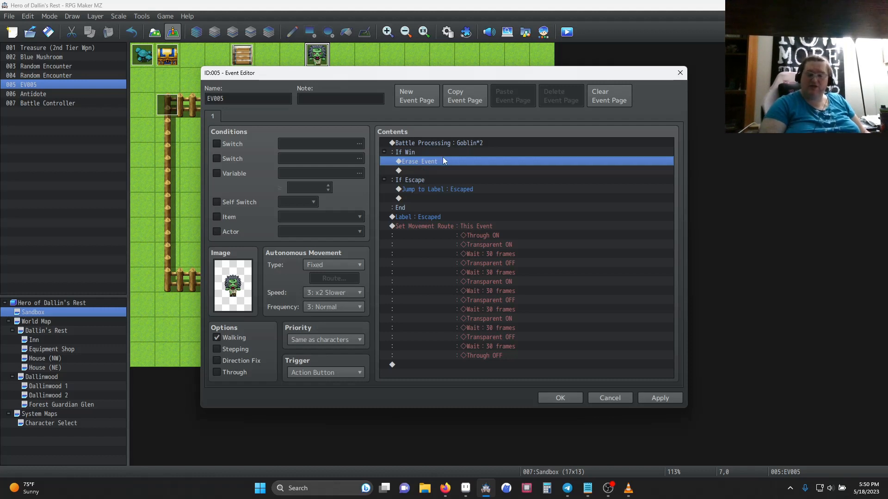
pyautogui.moveTo(449, 162)
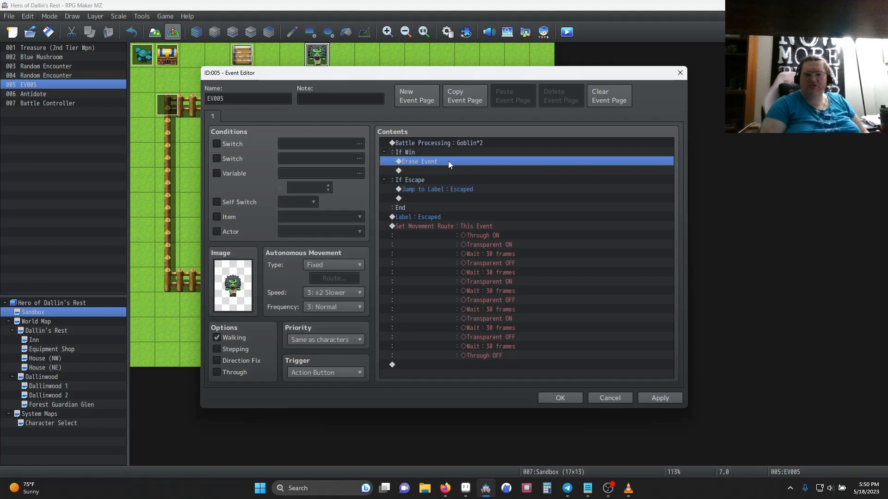
pyautogui.moveTo(449, 165)
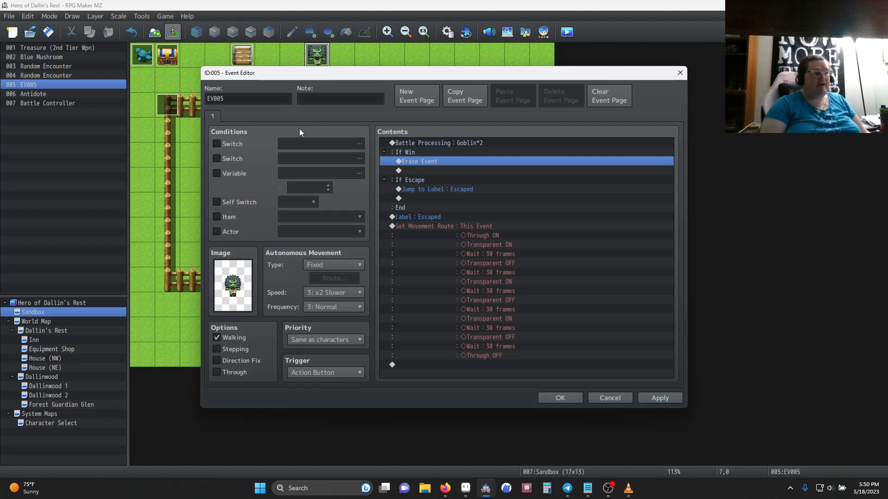
pyautogui.moveTo(226, 125)
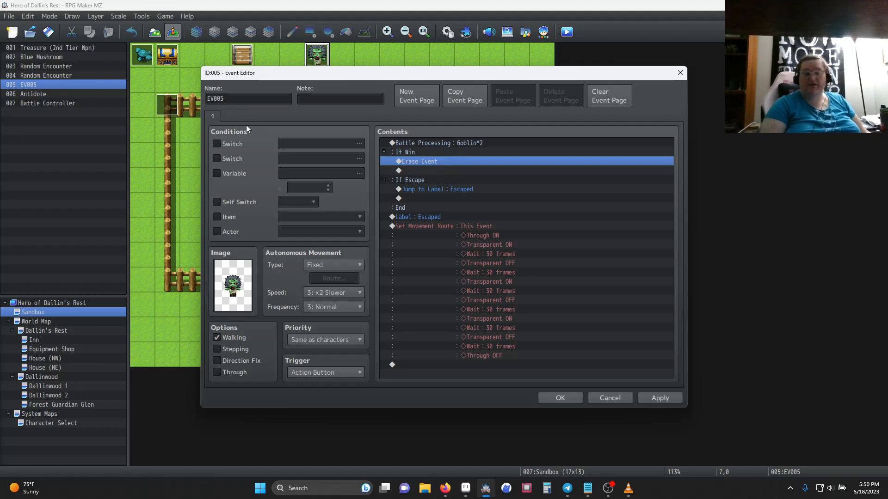
pyautogui.moveTo(343, 192)
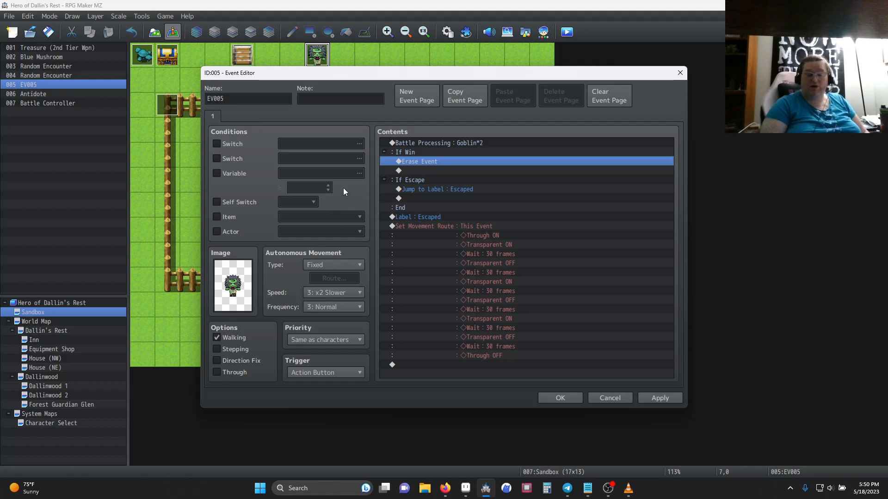
pyautogui.moveTo(411, 191)
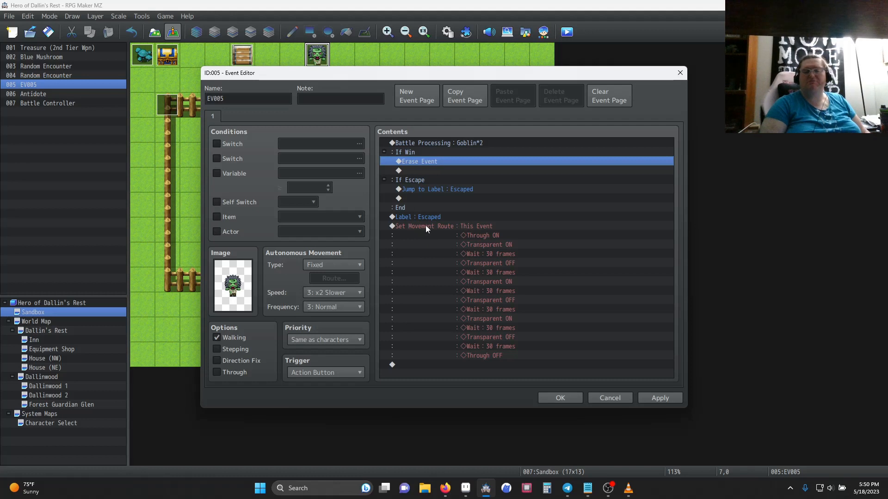
pyautogui.moveTo(419, 189)
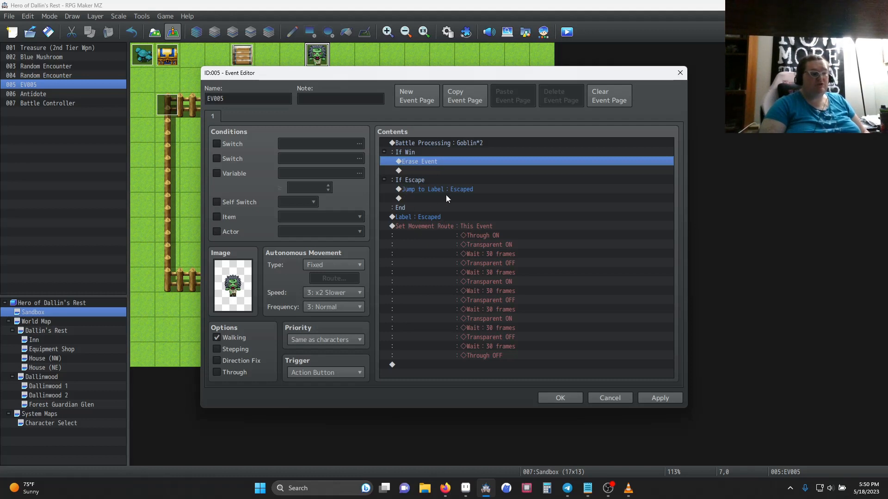
pyautogui.moveTo(419, 223)
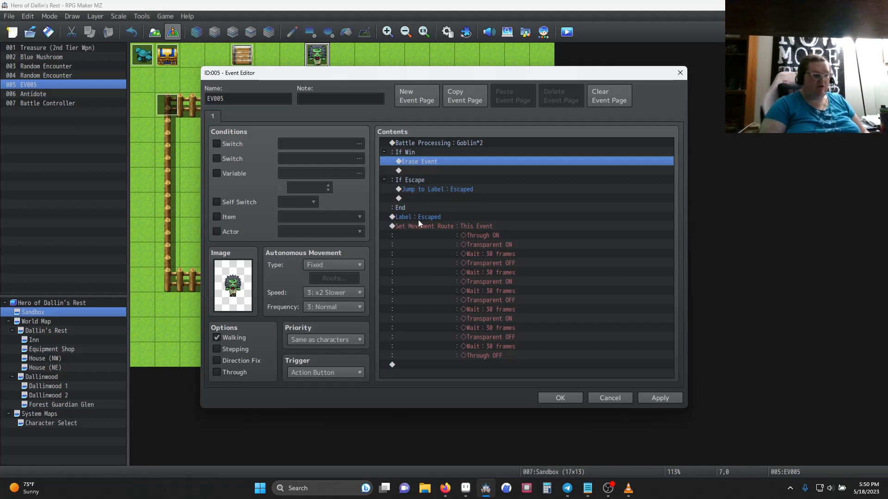
pyautogui.moveTo(456, 229)
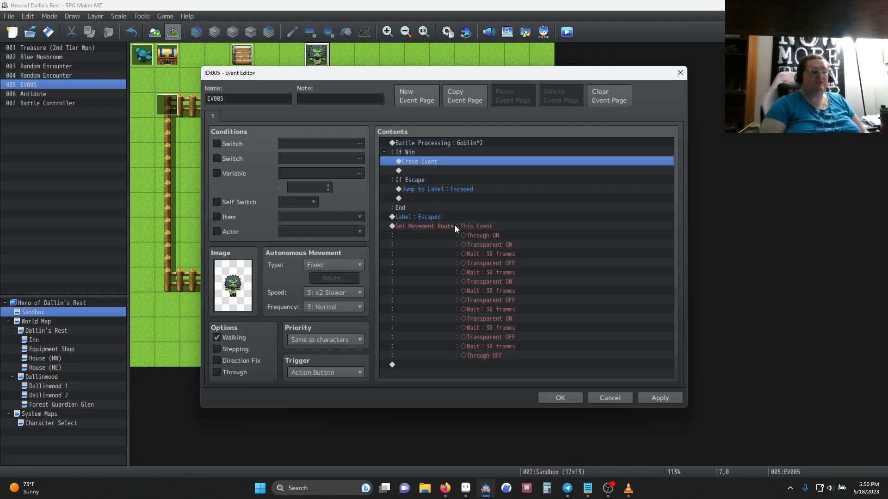
pyautogui.doubleClick(444, 226)
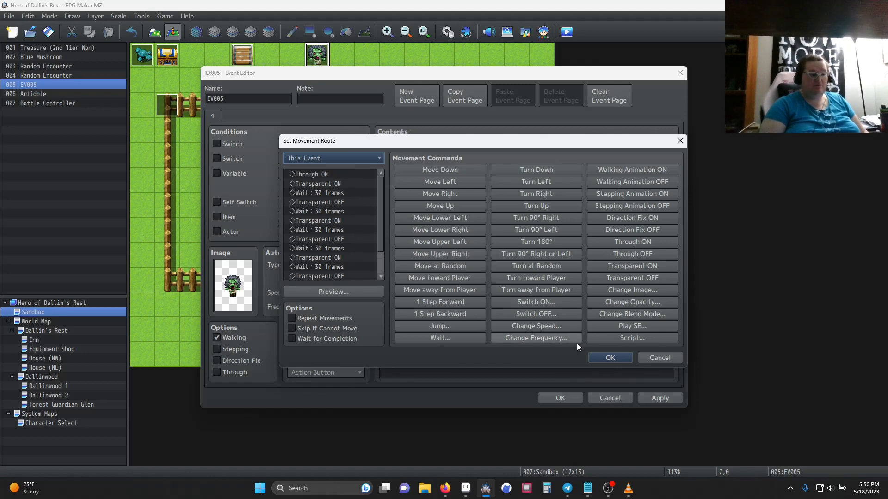
pyautogui.click(609, 357)
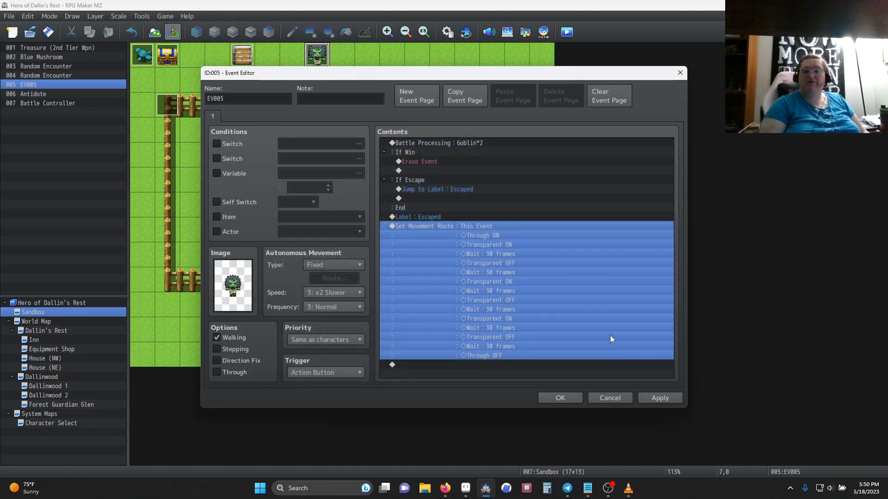
pyautogui.moveTo(584, 333)
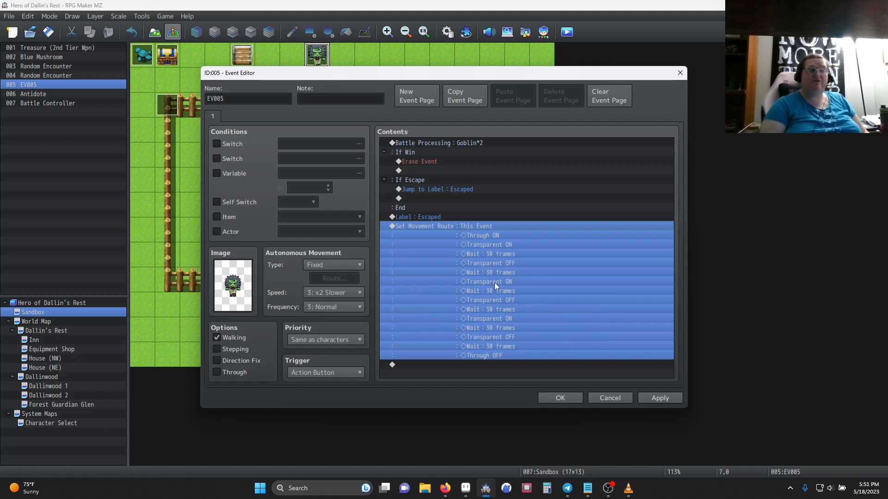
pyautogui.moveTo(488, 282)
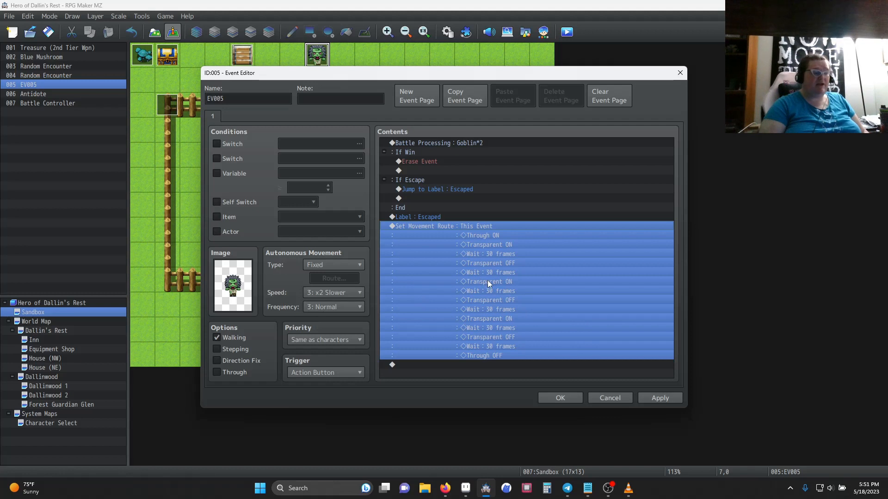
pyautogui.moveTo(421, 199)
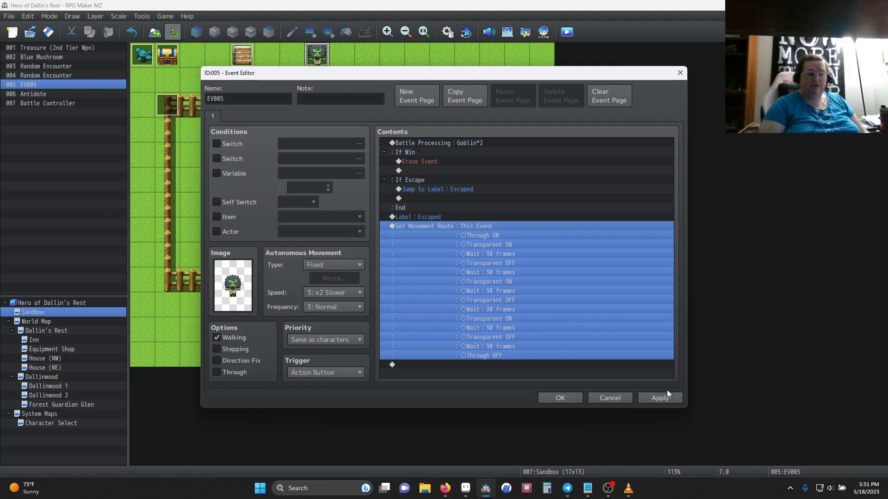
pyautogui.click(660, 398)
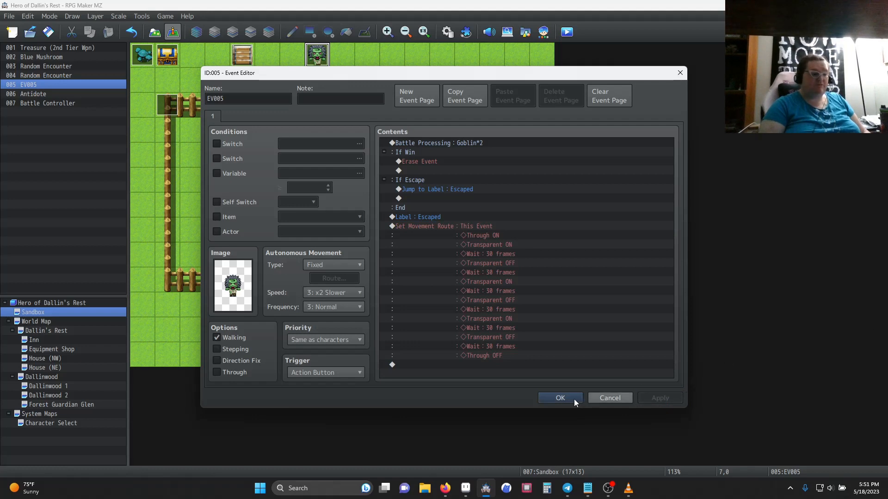
# - Confirm the goblin event unchanged and return to the Sandbox map
pyautogui.click(559, 398)
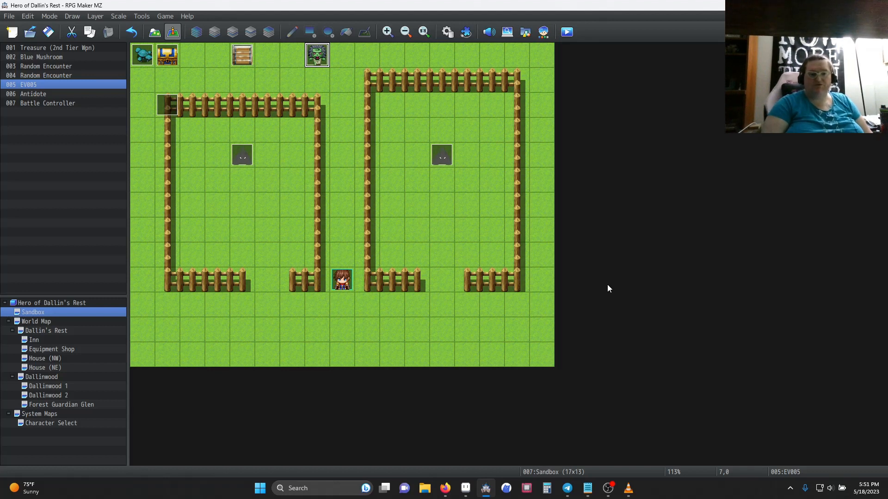
pyautogui.moveTo(258, 153)
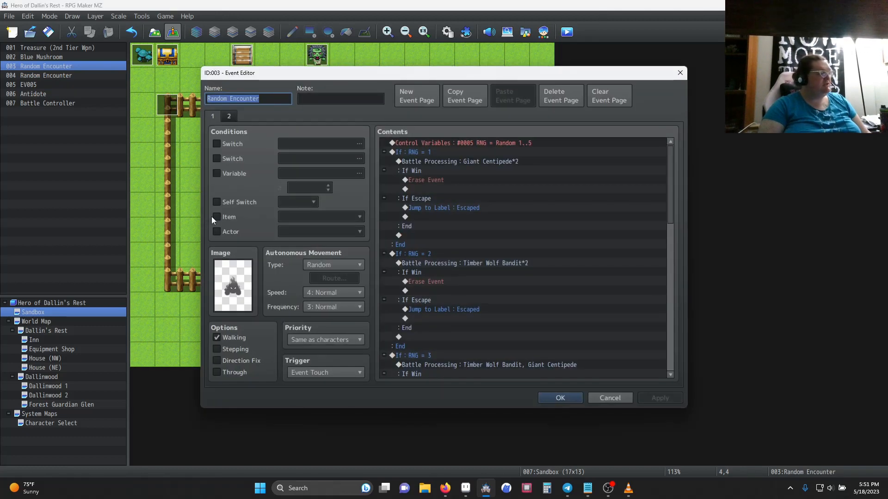
pyautogui.moveTo(332, 280)
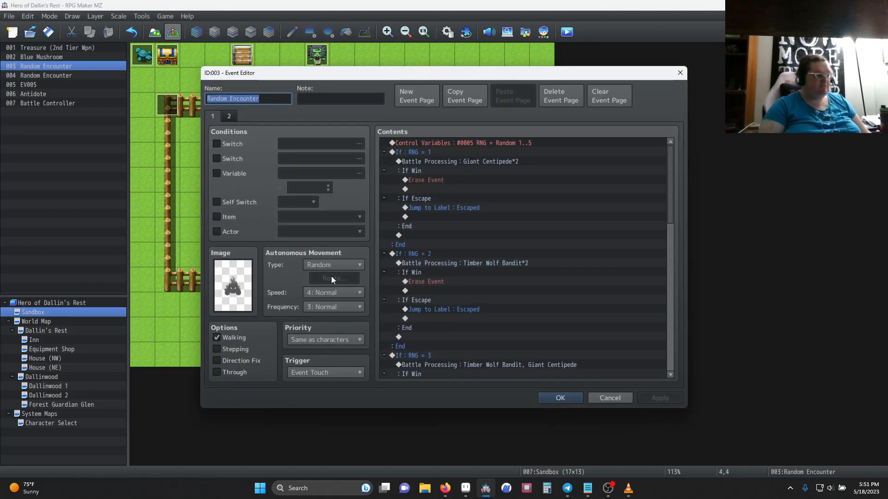
pyautogui.moveTo(343, 305)
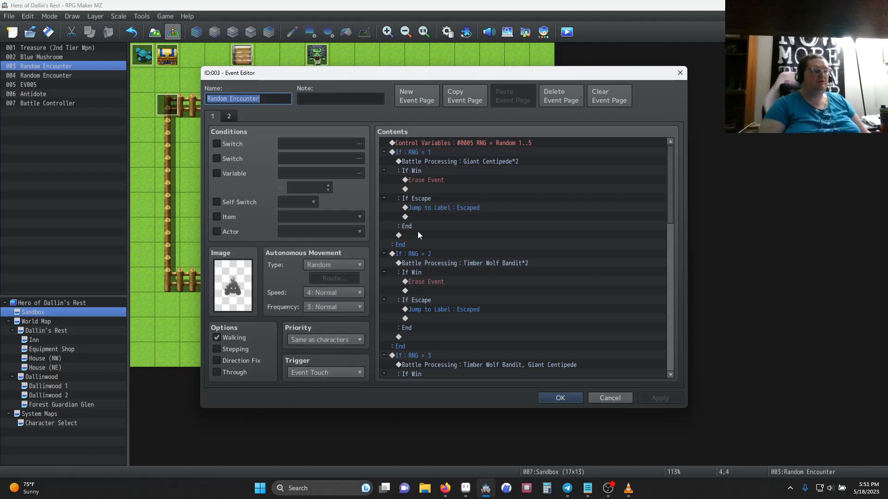
pyautogui.click(464, 143)
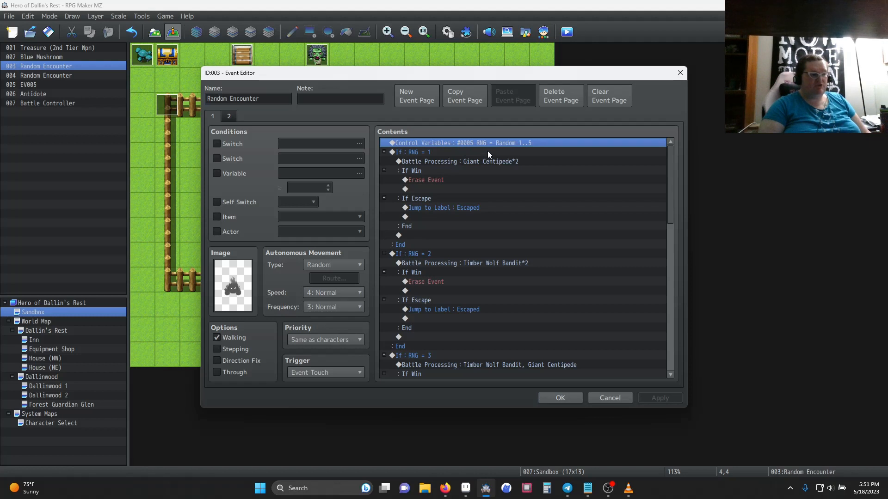
pyautogui.doubleClick(464, 143)
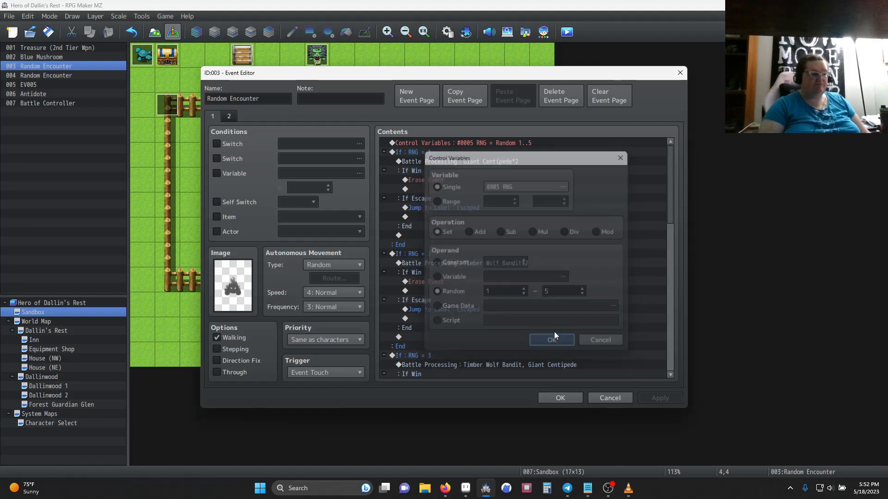
pyautogui.click(550, 339)
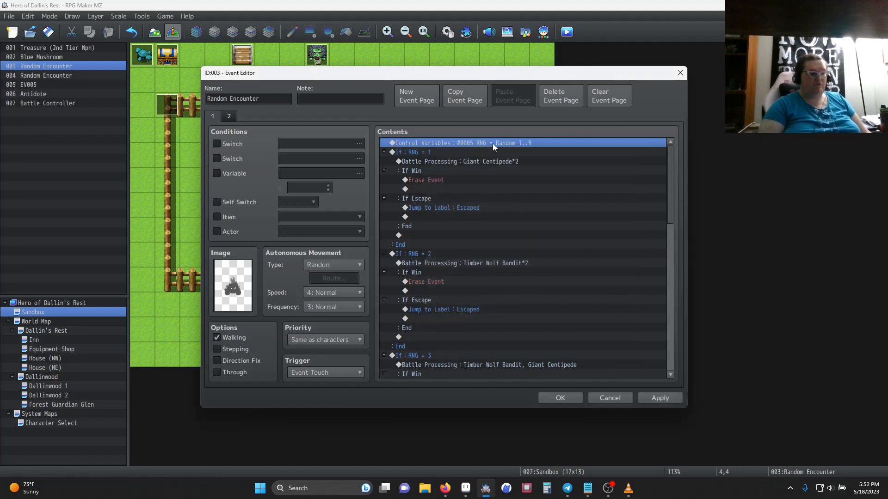
# - Inspect the RNG battle branches' win/erase and Escaped-label jumps, then leave the editor
pyautogui.click(413, 151)
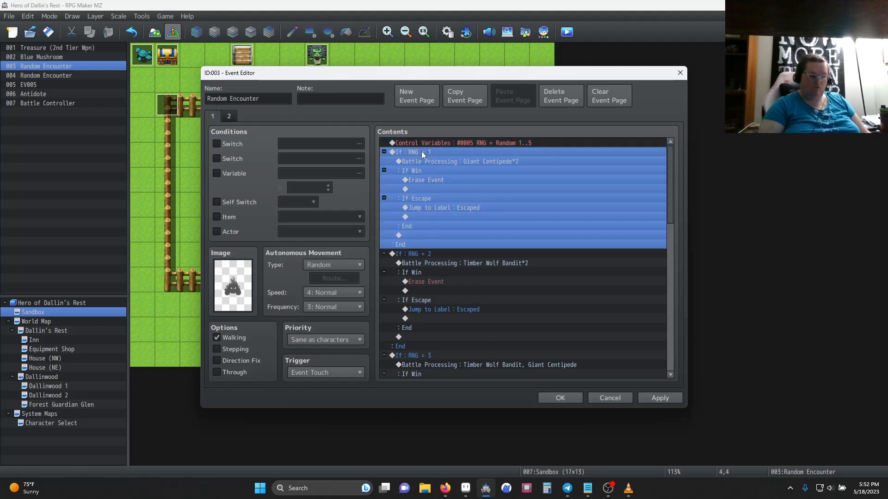
pyautogui.click(463, 263)
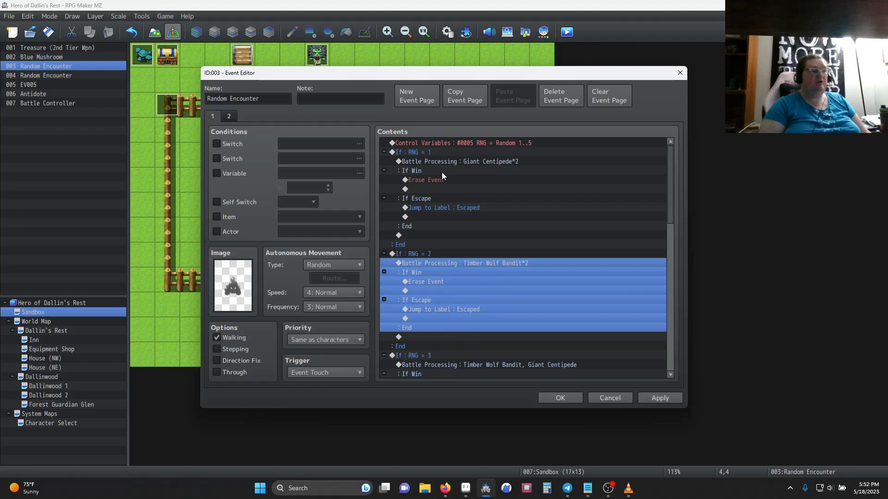
pyautogui.click(424, 179)
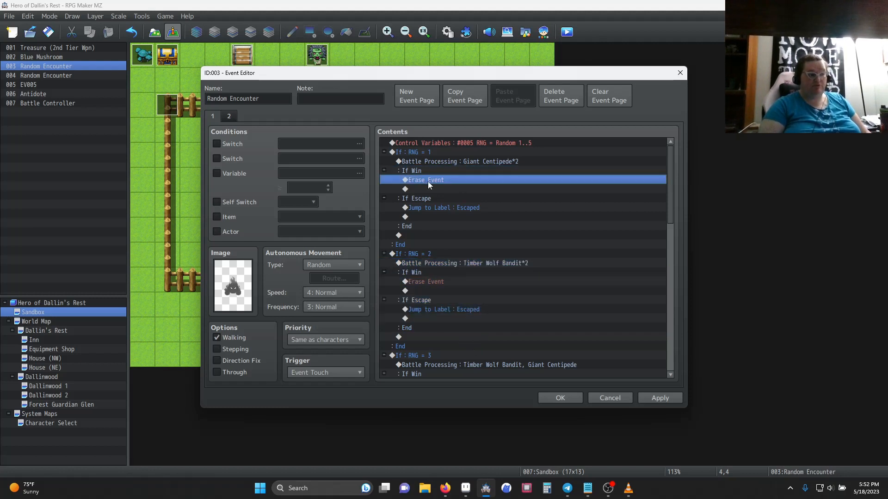
pyautogui.click(443, 207)
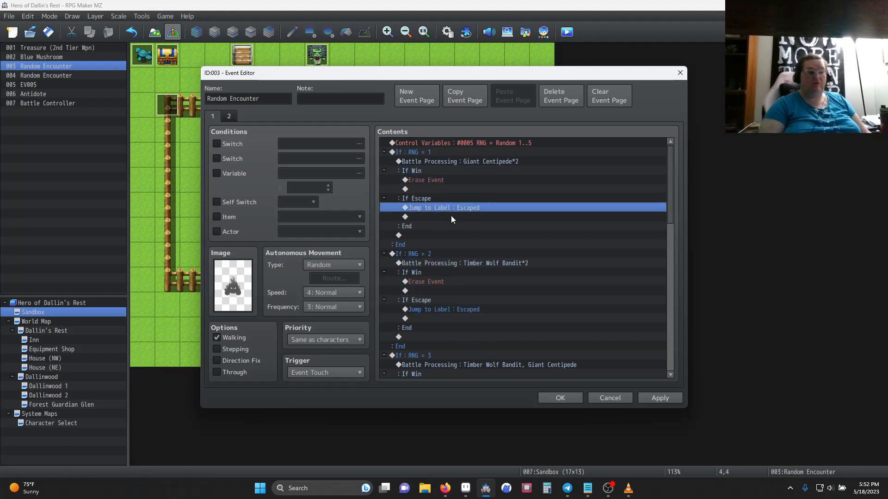
pyautogui.scroll(-3)
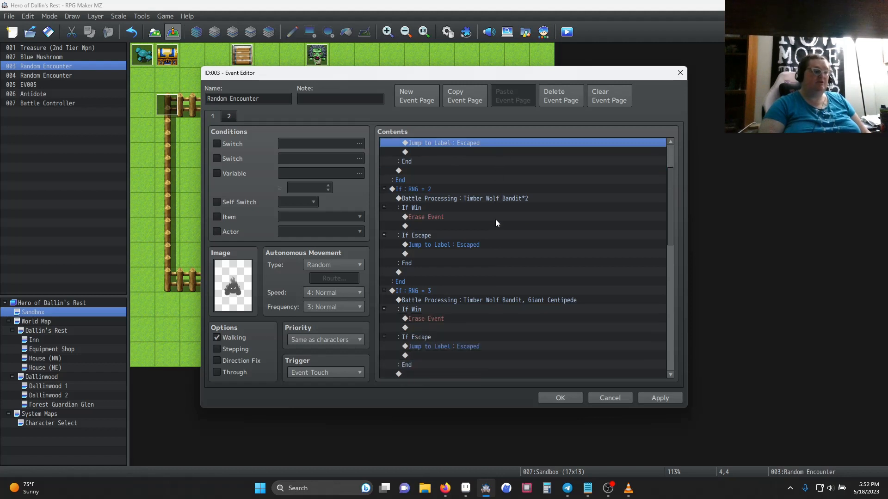
pyautogui.scroll(-3)
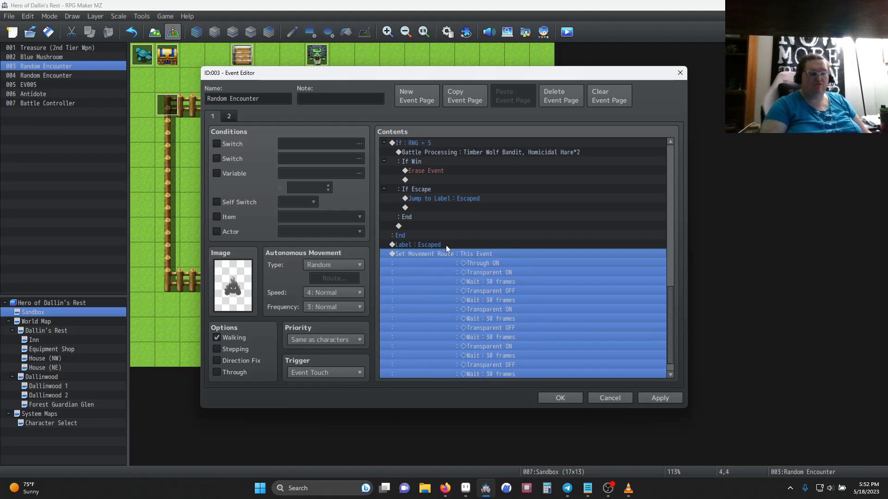
pyautogui.scroll(3)
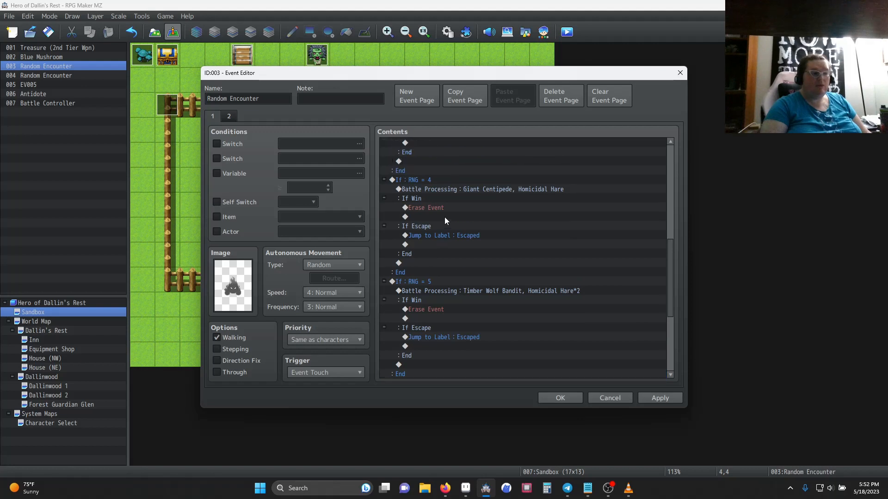
pyautogui.click(559, 398)
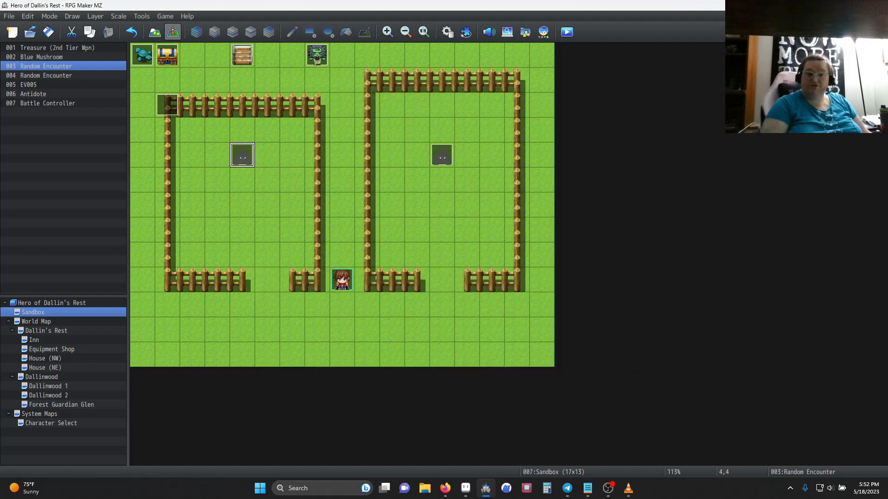
pyautogui.moveTo(757, 225)
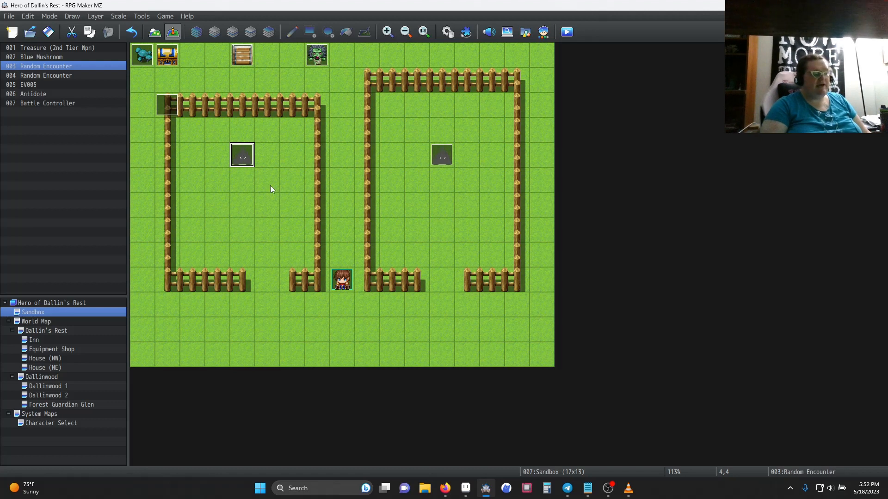
pyautogui.moveTo(211, 156)
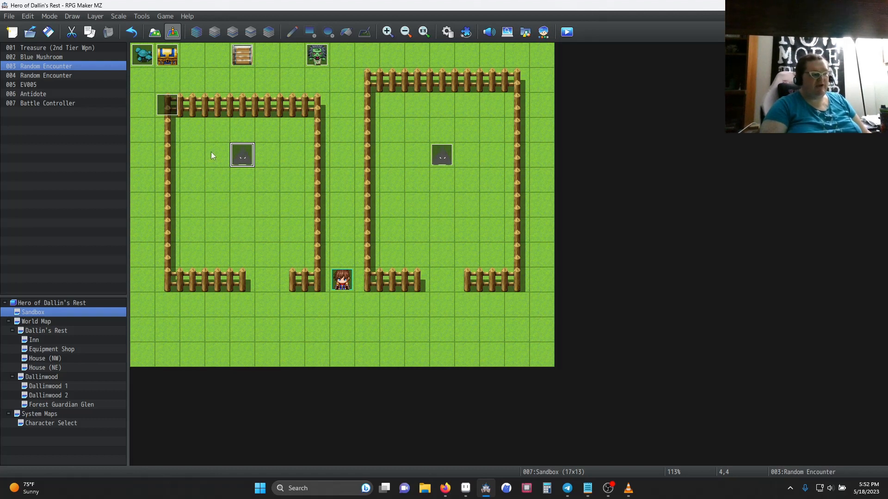
pyautogui.moveTo(303, 268)
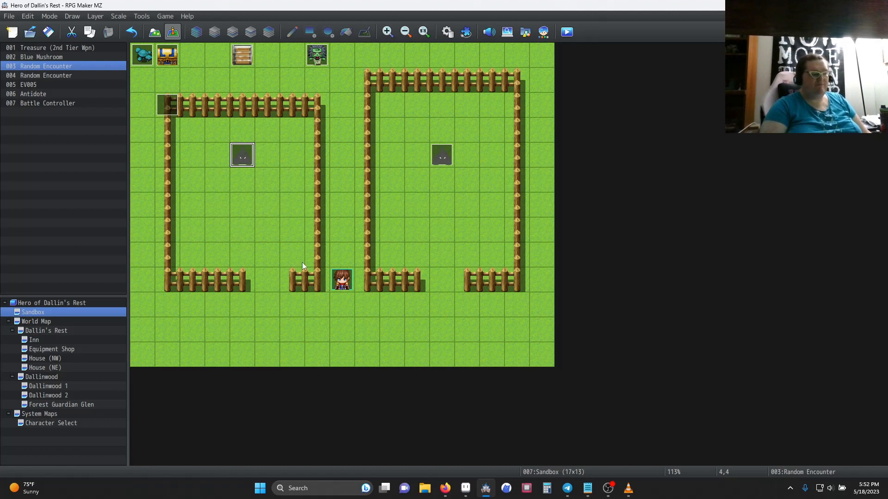
pyautogui.moveTo(243, 156)
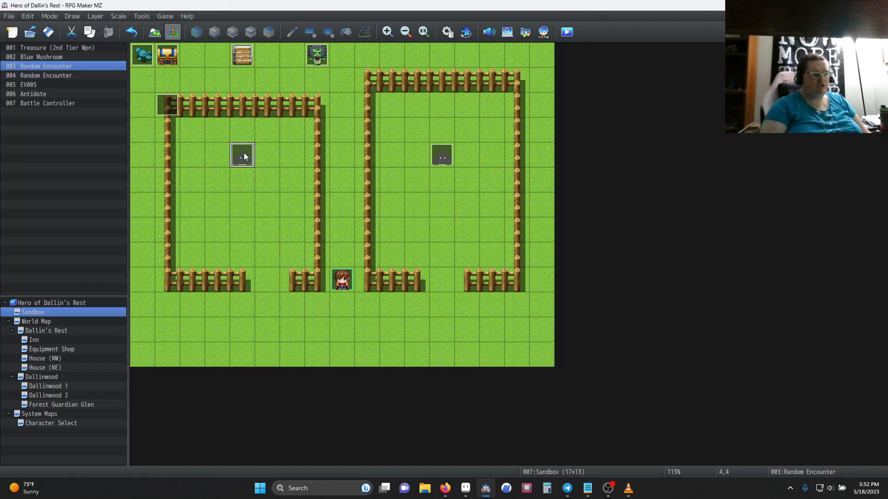
# - View the left pen encounter event's page 2 with Self Switch A and Approach movement
pyautogui.doubleClick(243, 155)
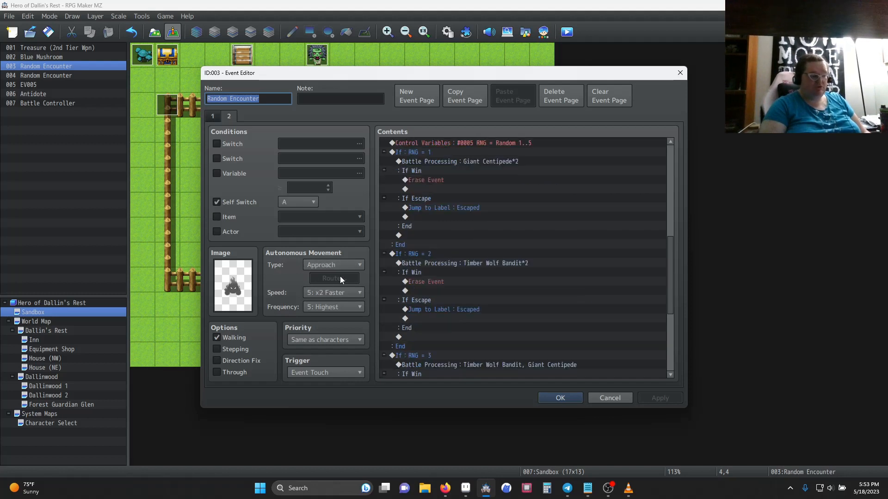
pyautogui.moveTo(338, 318)
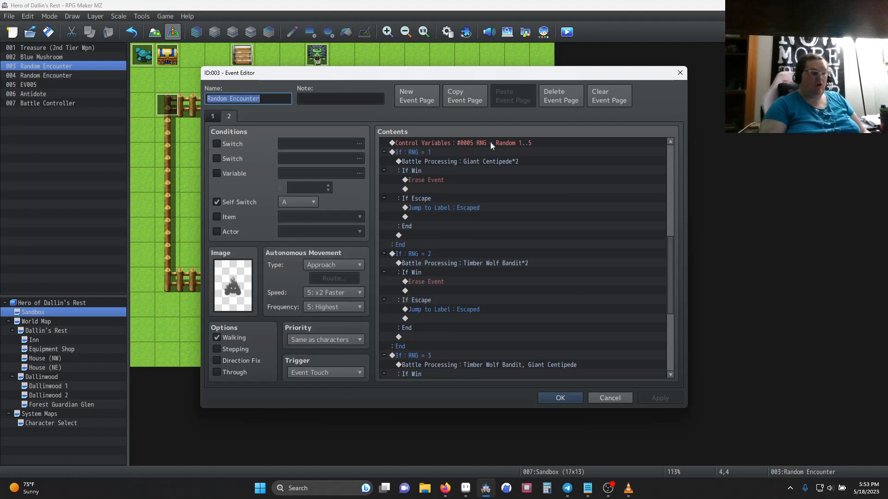
pyautogui.scroll(-3)
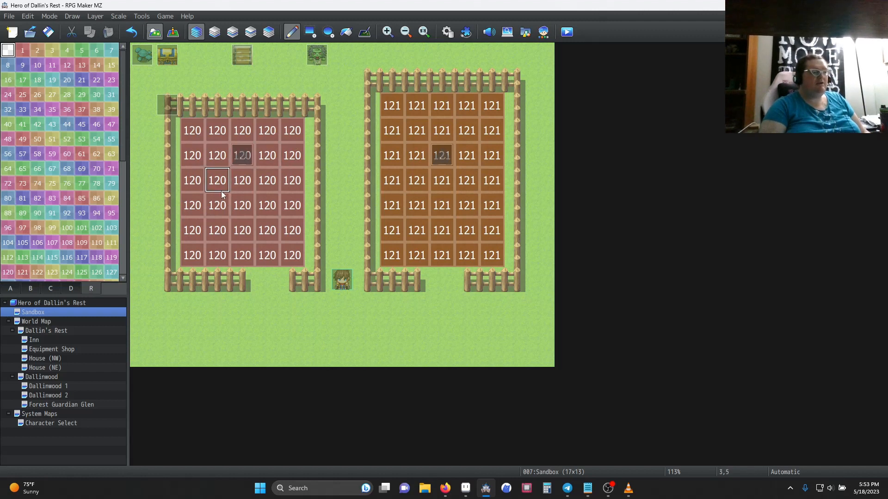
# - Paint left pen tiles with region 120 in Region mode
pyautogui.click(267, 179)
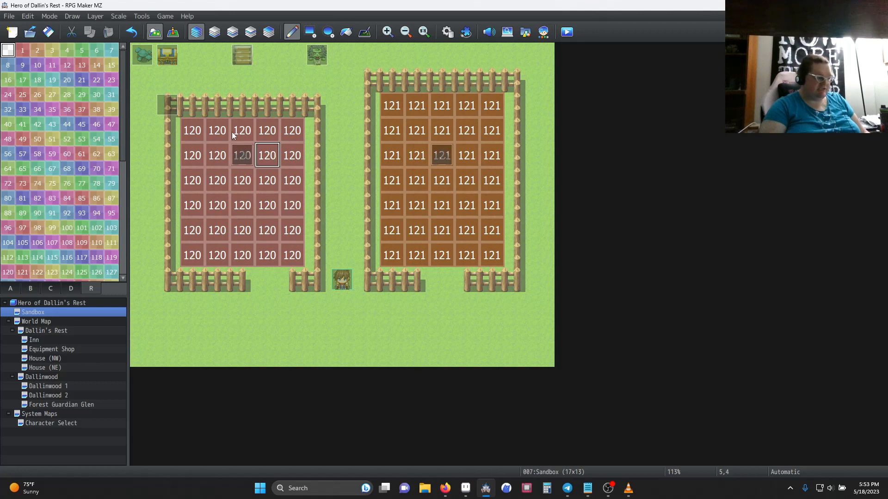
pyautogui.click(492, 255)
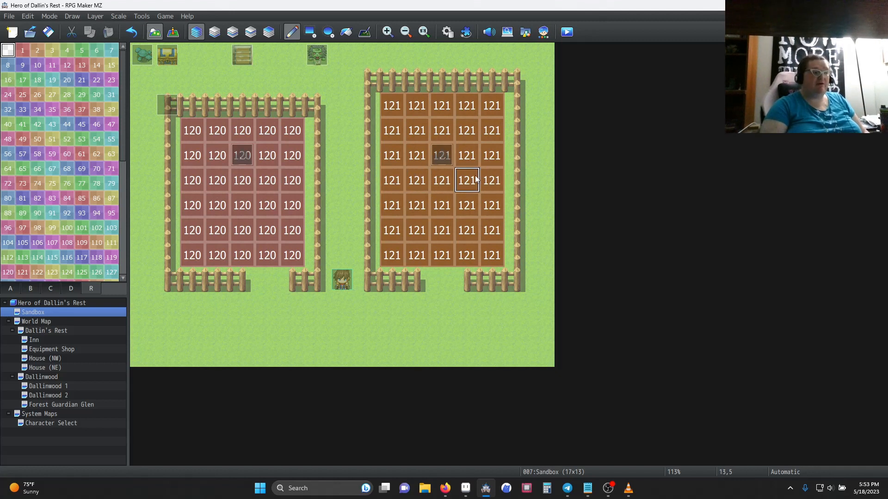
pyautogui.moveTo(461, 174)
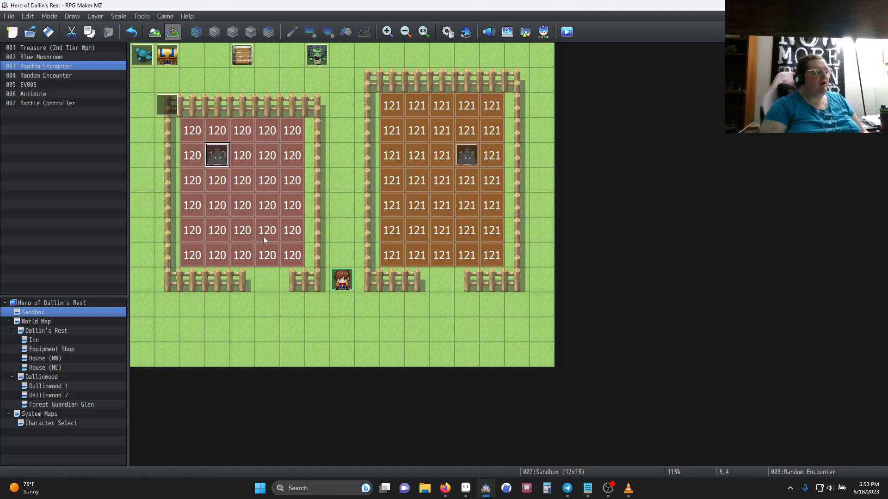
pyautogui.moveTo(287, 180)
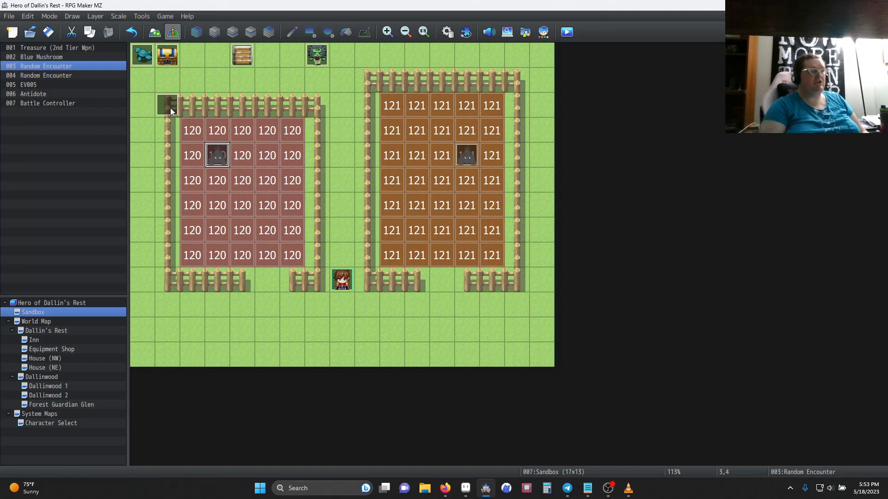
pyautogui.doubleClick(166, 106)
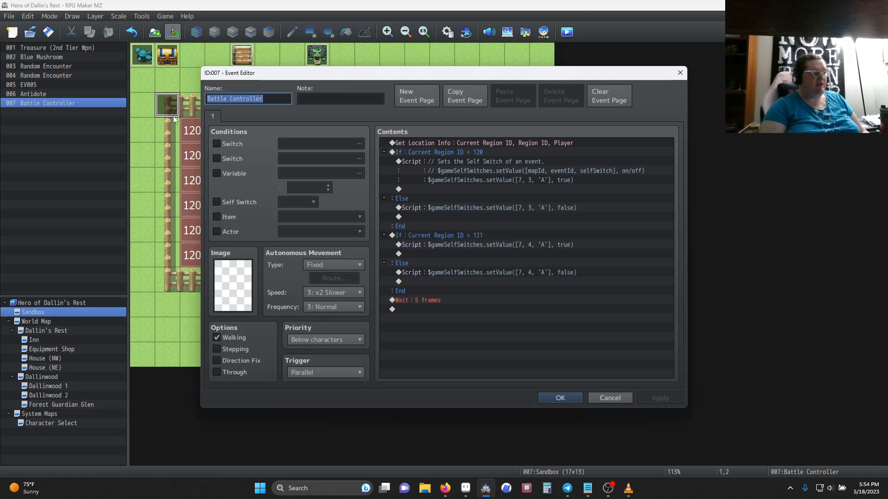
pyautogui.moveTo(194, 137)
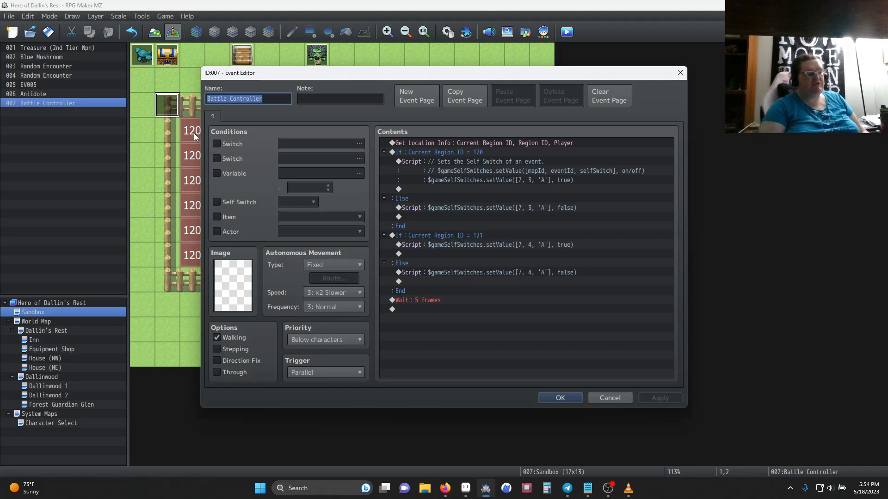
pyautogui.click(481, 143)
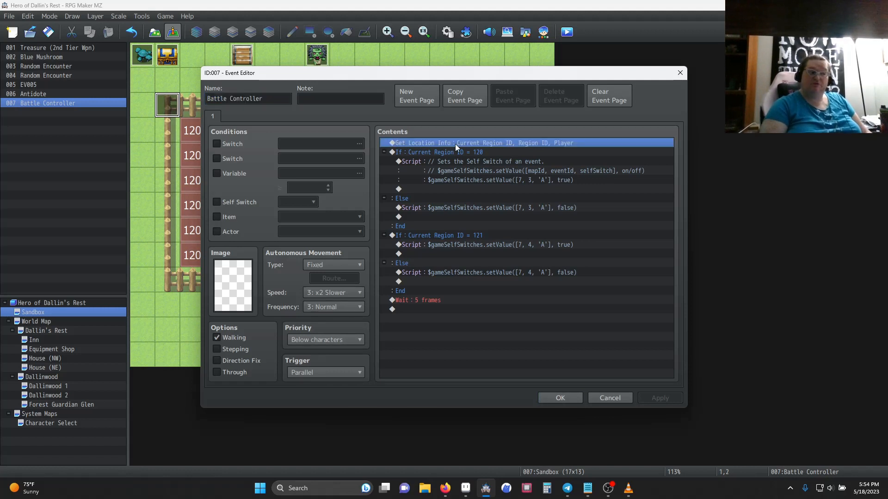
pyautogui.moveTo(526, 352)
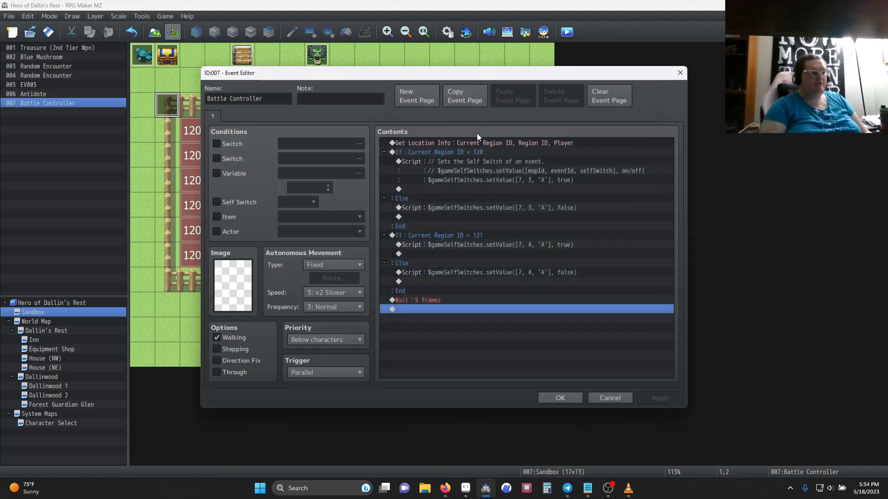
pyautogui.doubleClick(482, 143)
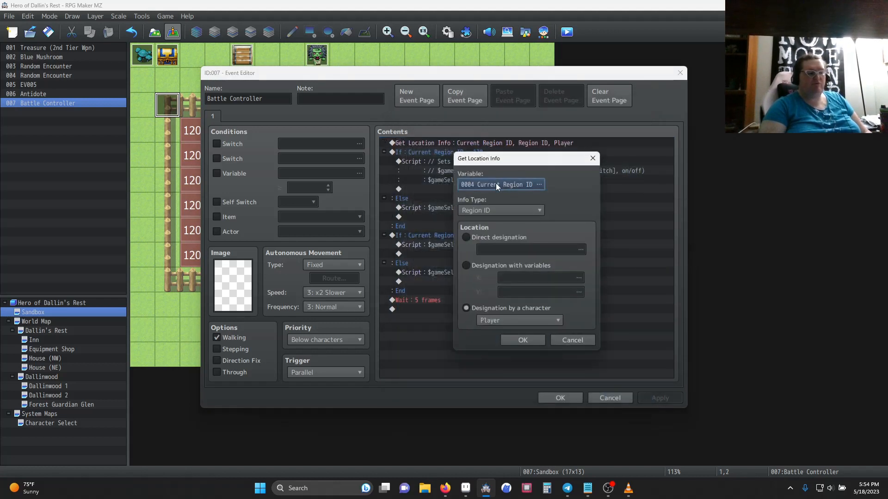
pyautogui.click(538, 184)
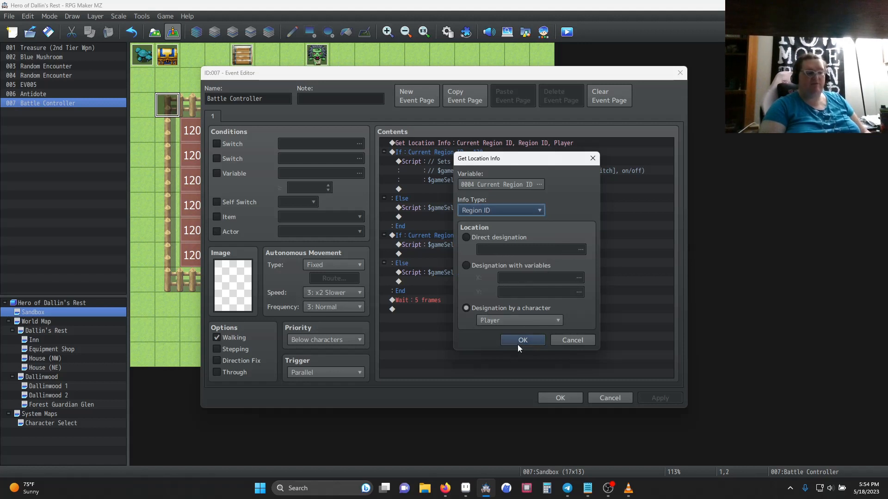
pyautogui.click(522, 340)
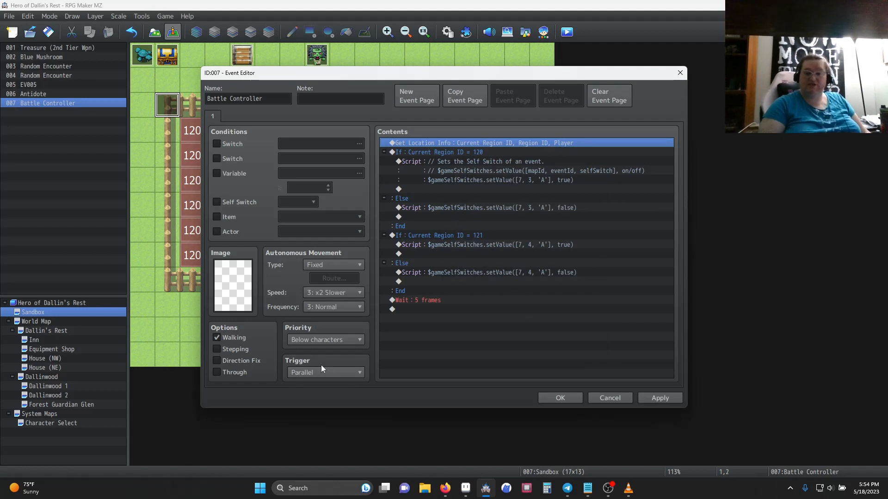
pyautogui.moveTo(303, 354)
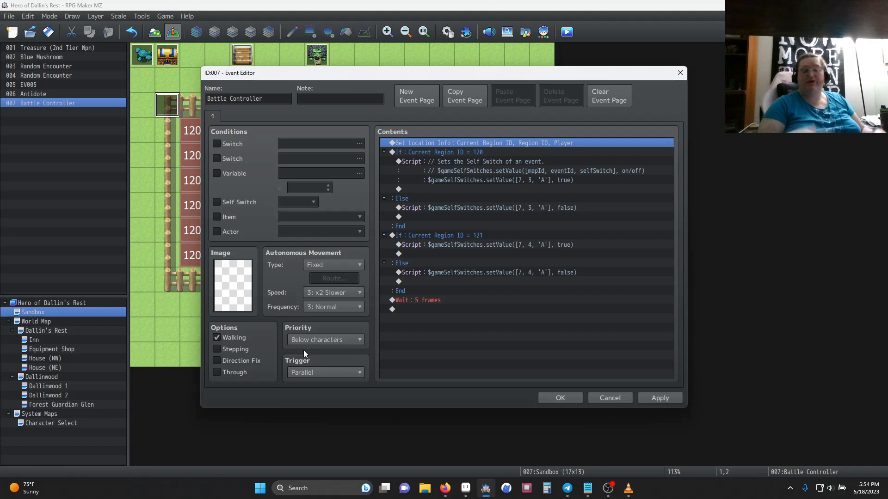
pyautogui.moveTo(489, 231)
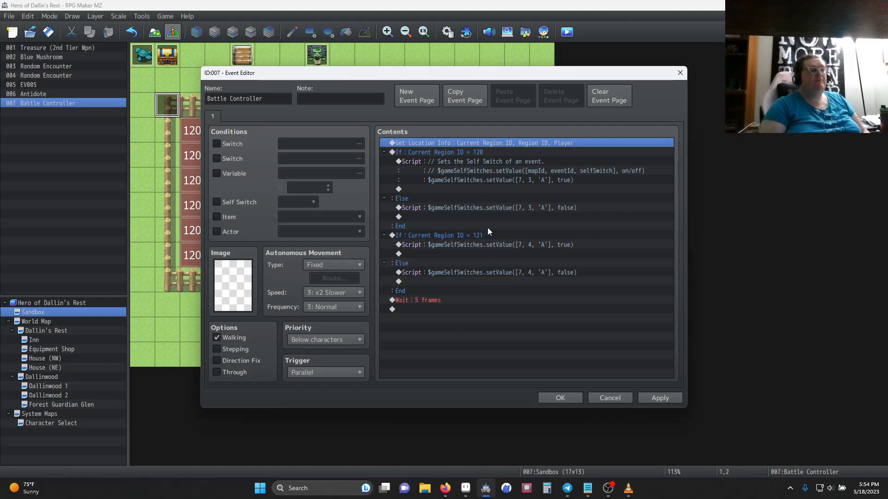
pyautogui.click(436, 152)
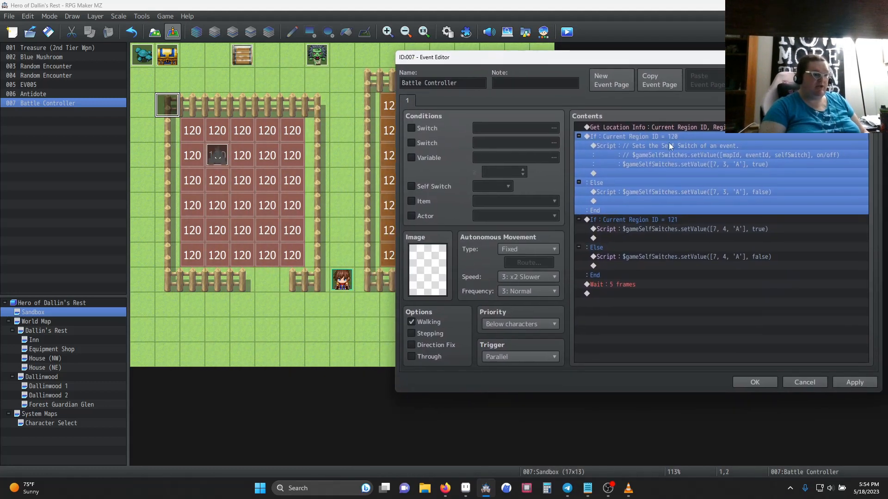
pyautogui.doubleClick(679, 146)
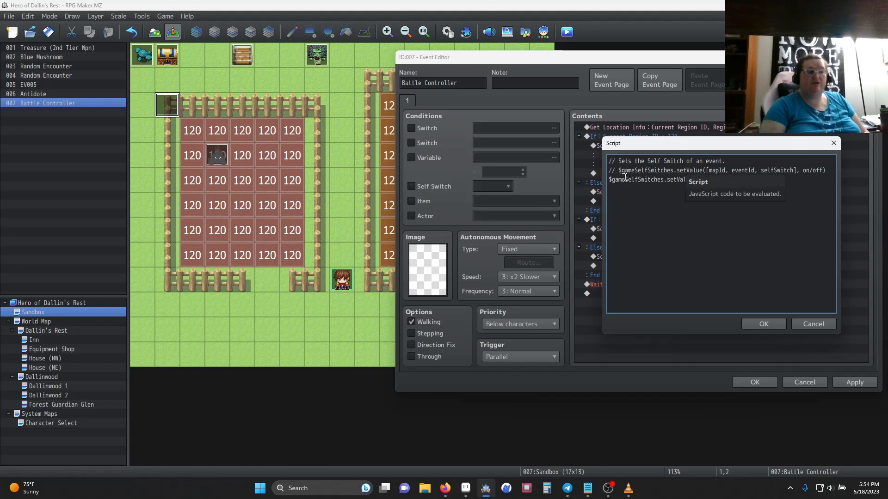
pyautogui.write("[7, 3, 'A'], true)")
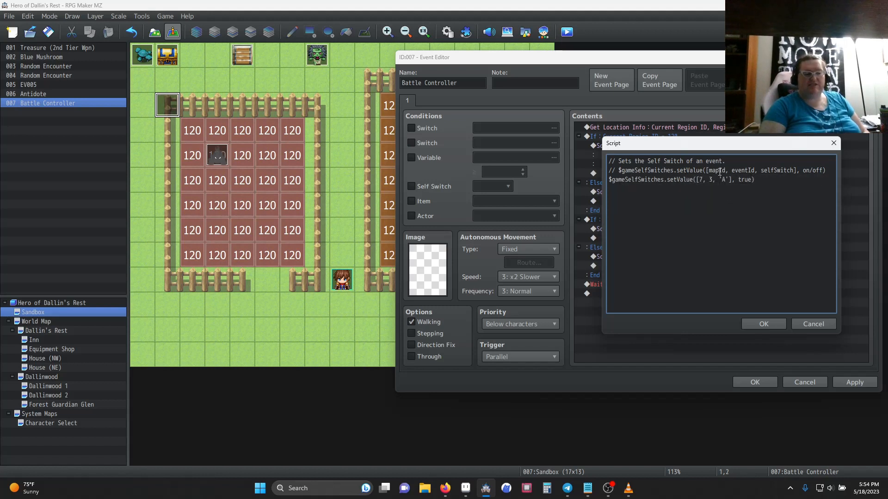
pyautogui.moveTo(719, 173)
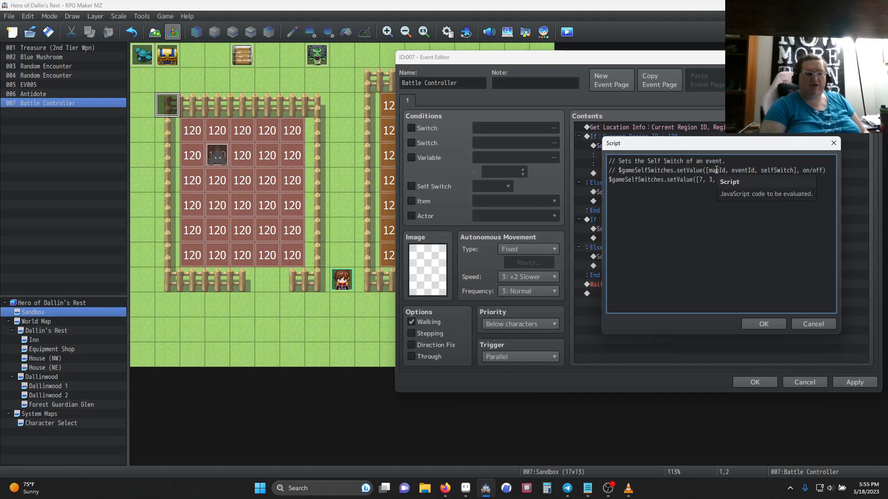
pyautogui.write("'A'], true)")
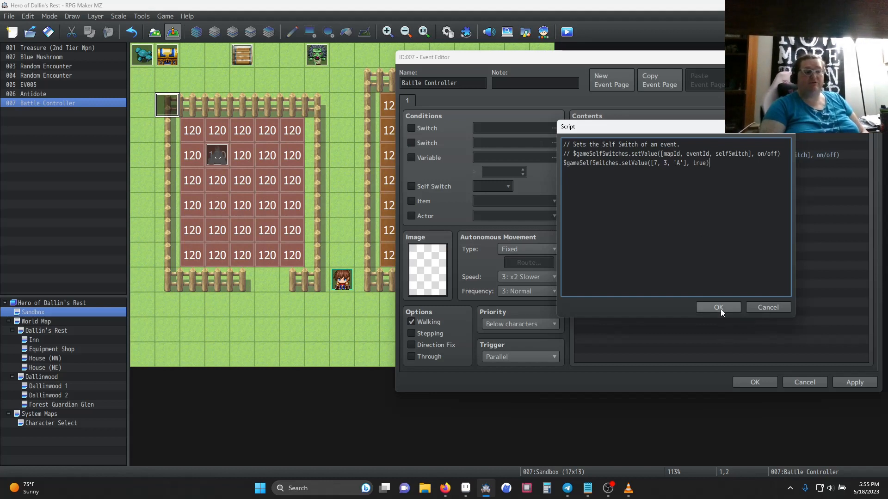
pyautogui.moveTo(702, 307)
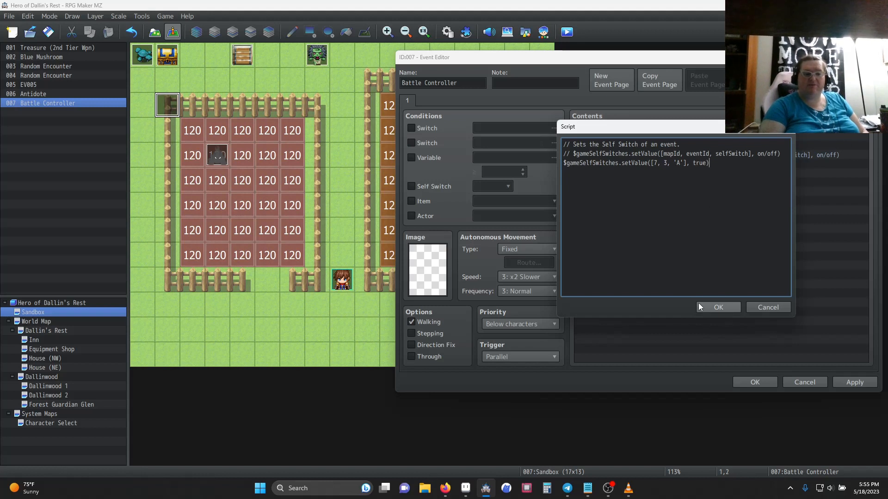
pyautogui.moveTo(718, 307)
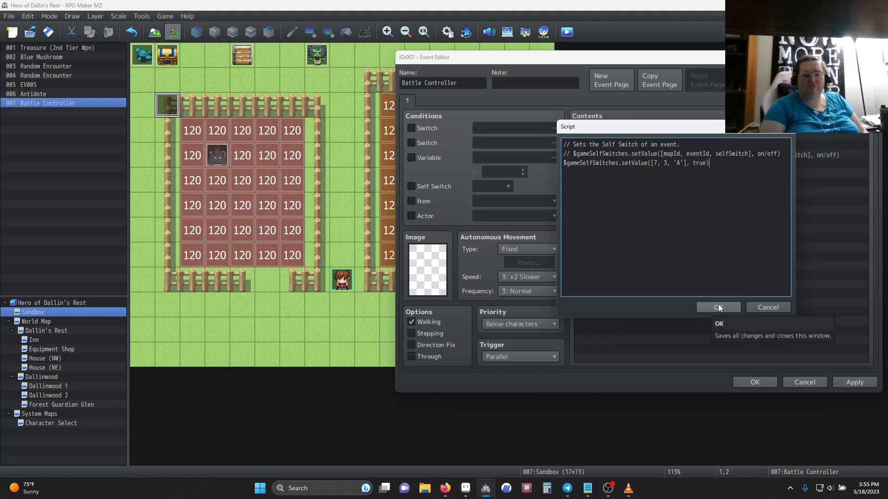
pyautogui.click(718, 307)
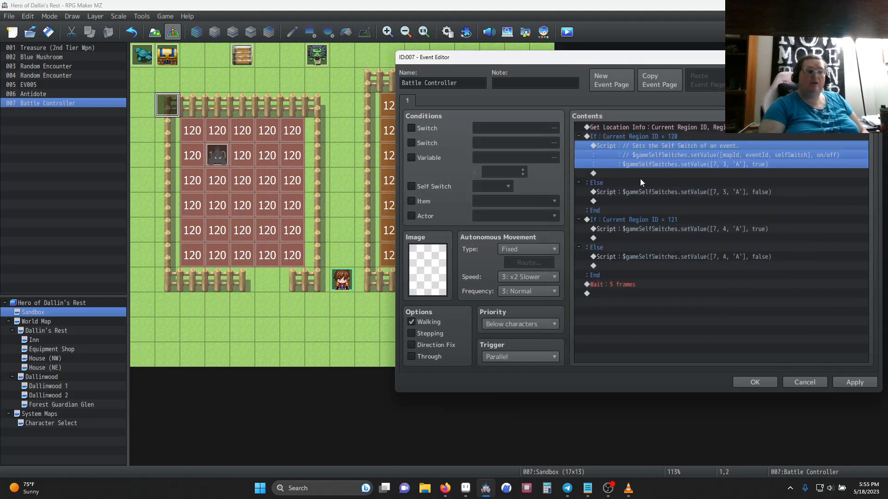
pyautogui.doubleClick(630, 136)
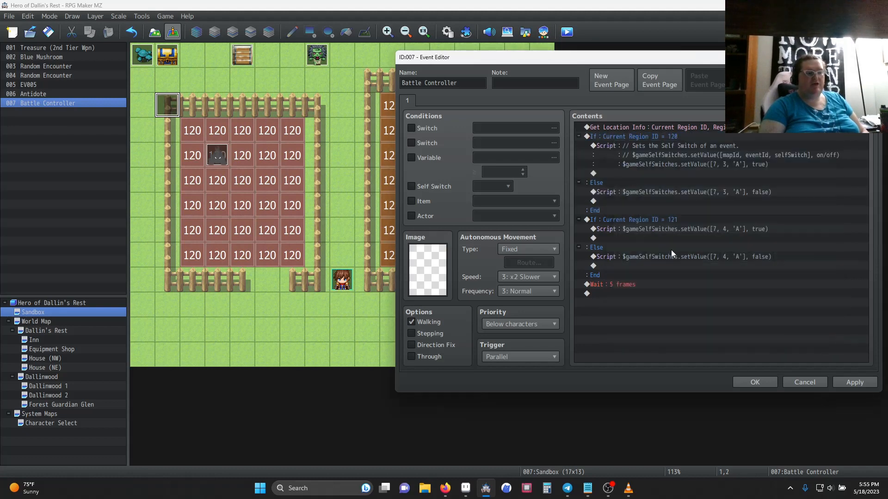
pyautogui.click(681, 192)
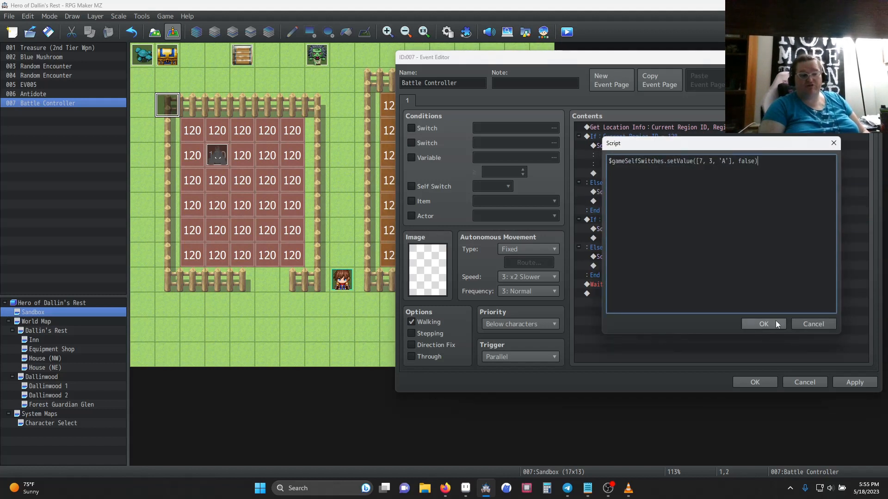
pyautogui.click(763, 324)
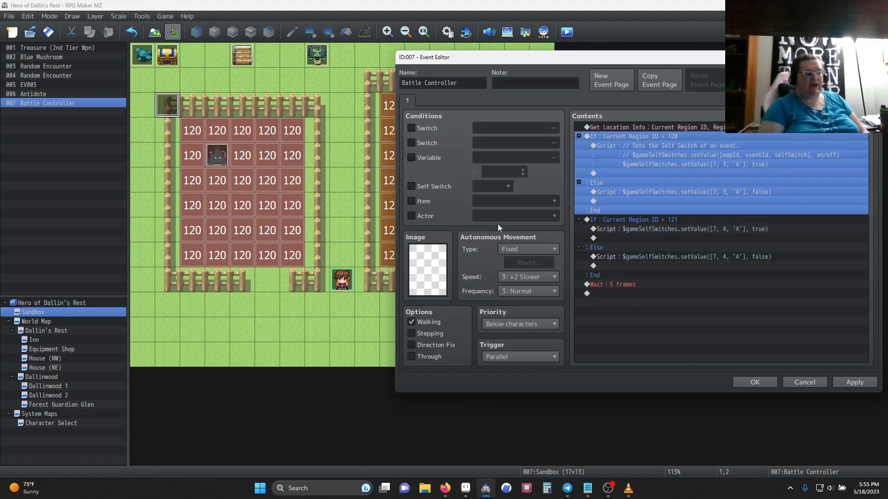
pyautogui.click(628, 220)
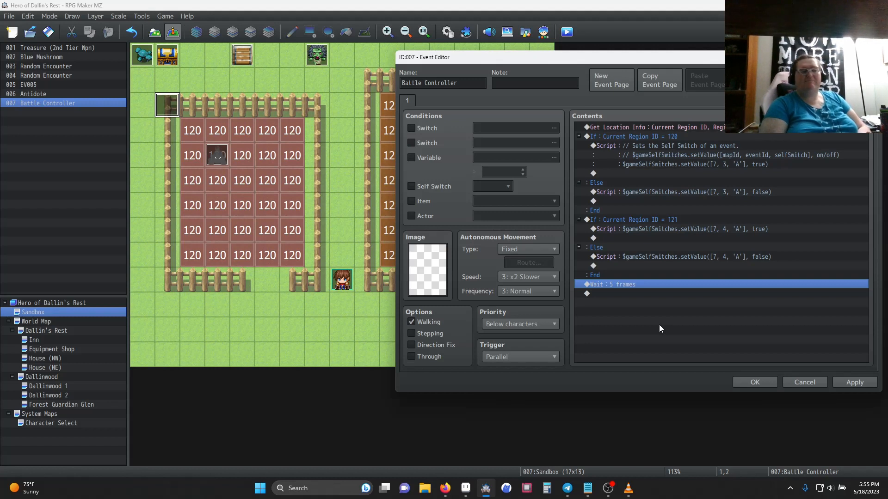
pyautogui.moveTo(583, 350)
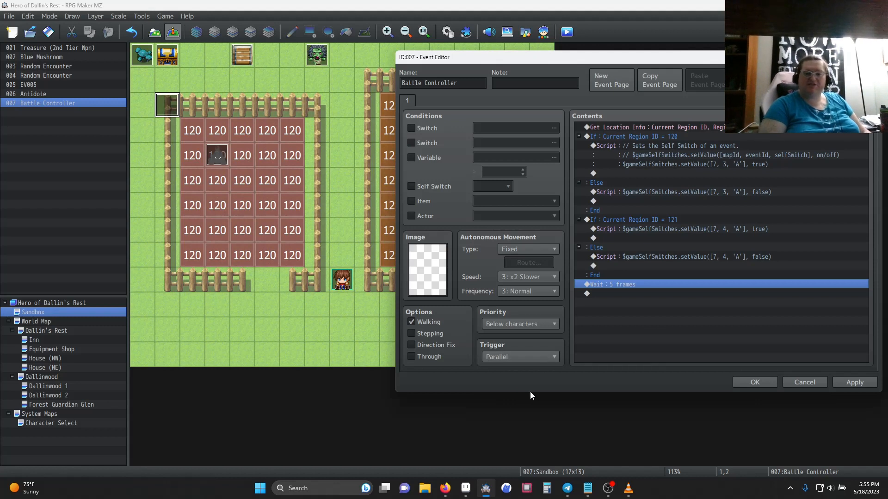
pyautogui.moveTo(631, 373)
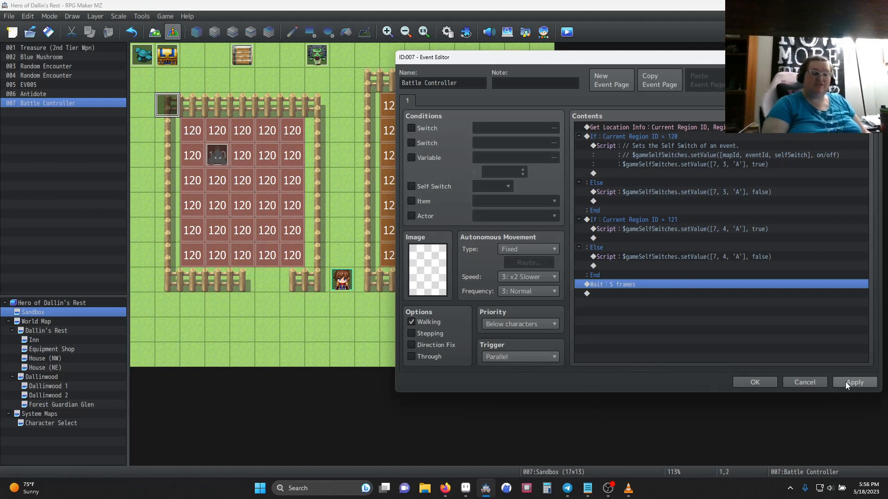
# - Apply and close the Battle Controller event, then launch a playtest
pyautogui.click(855, 382)
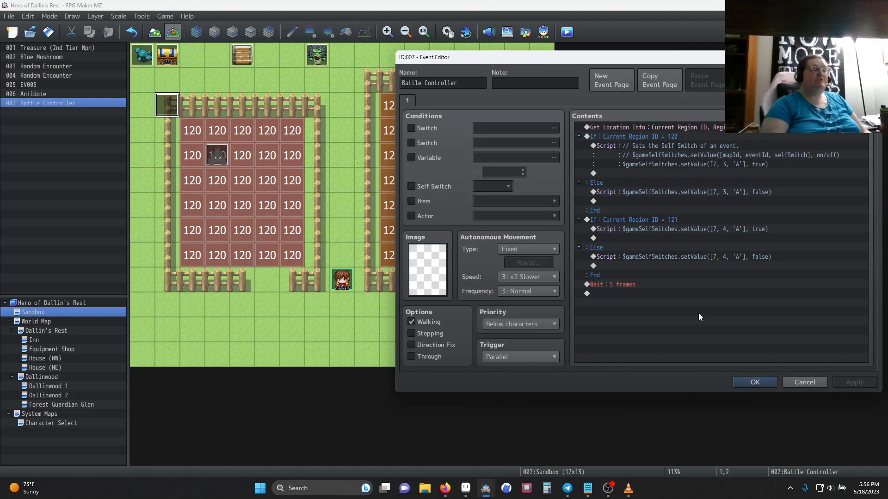
pyautogui.click(753, 382)
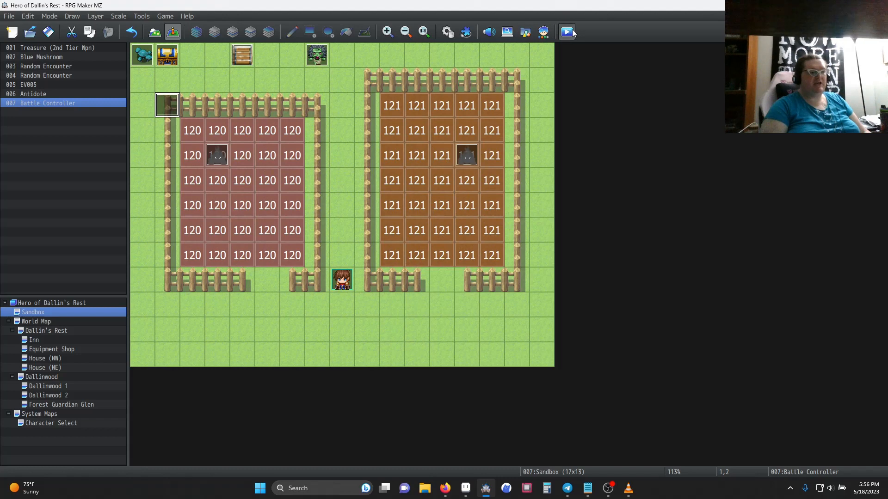
pyautogui.click(565, 32)
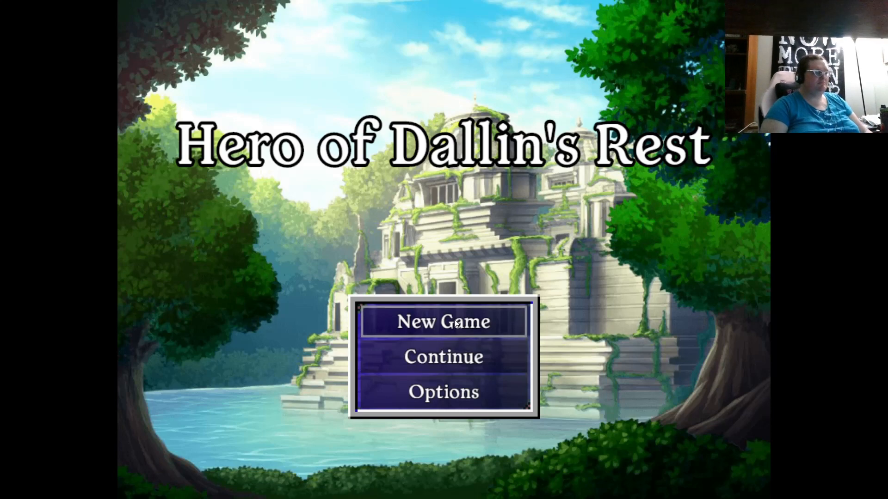
# - Start a New Game and attack one of the two bug monsters in the triggered battle
pyautogui.click(443, 323)
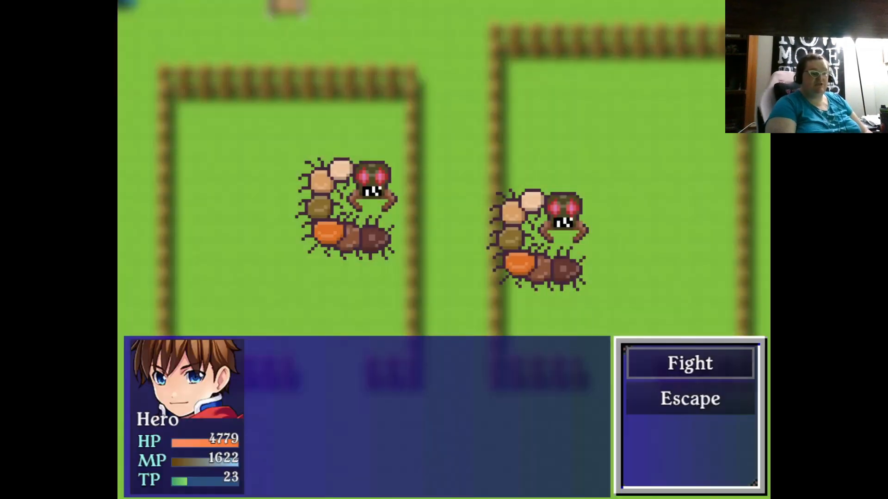
pyautogui.click(689, 363)
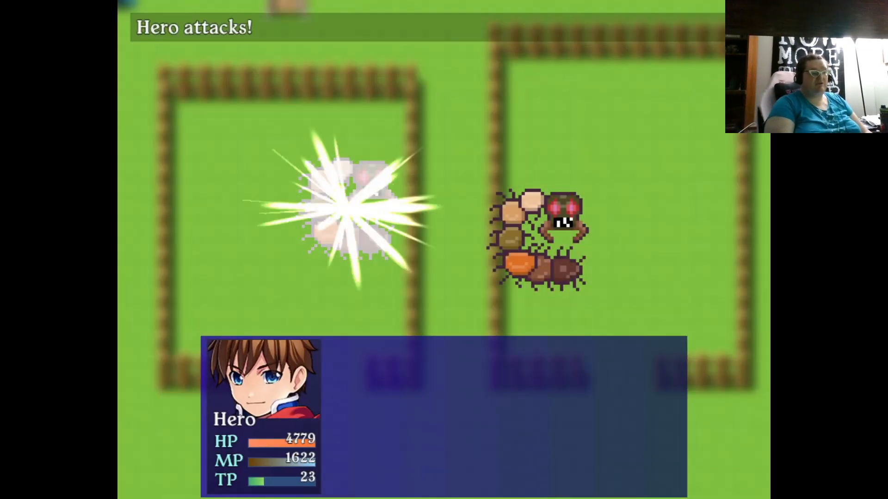